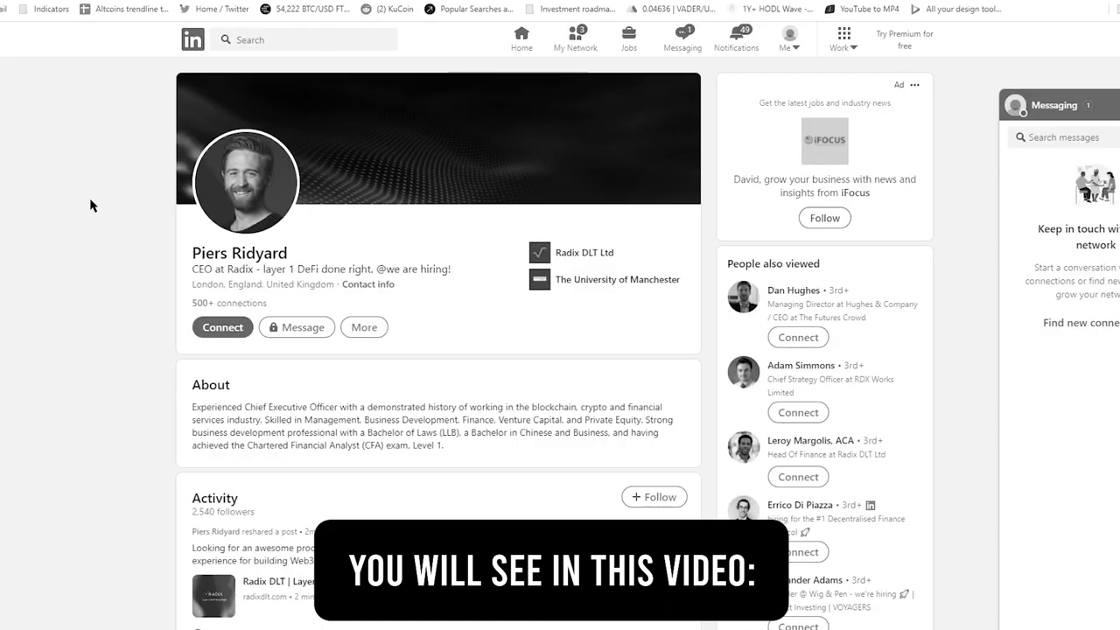
# Step: Subscribe to Decentralized Dave and set the notification bell to All
pyautogui.click(348, 10)
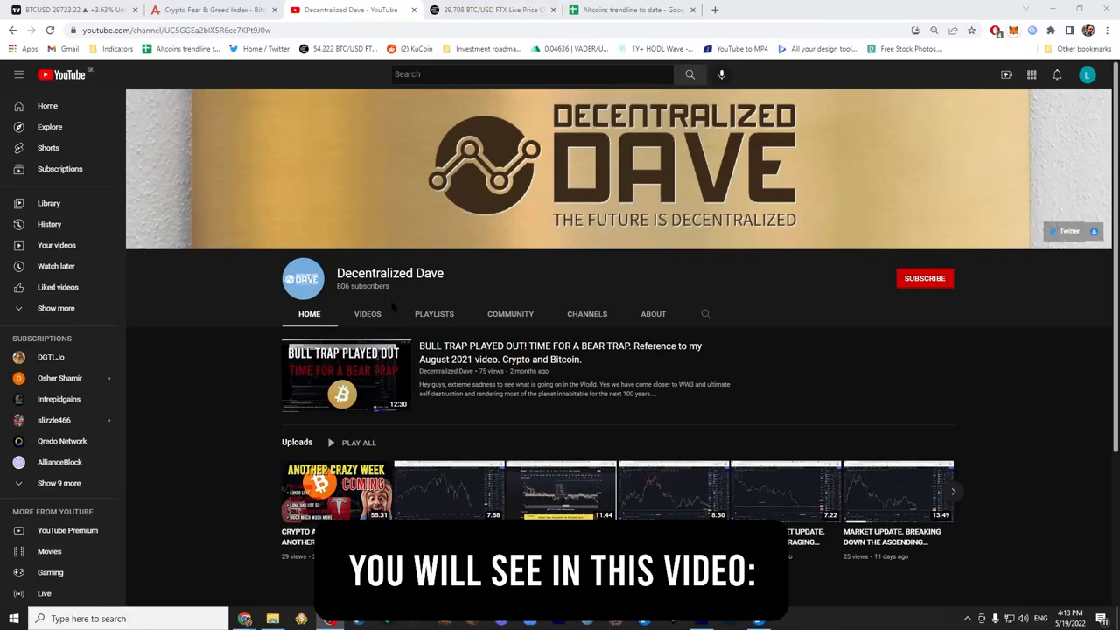
pyautogui.click(924, 277)
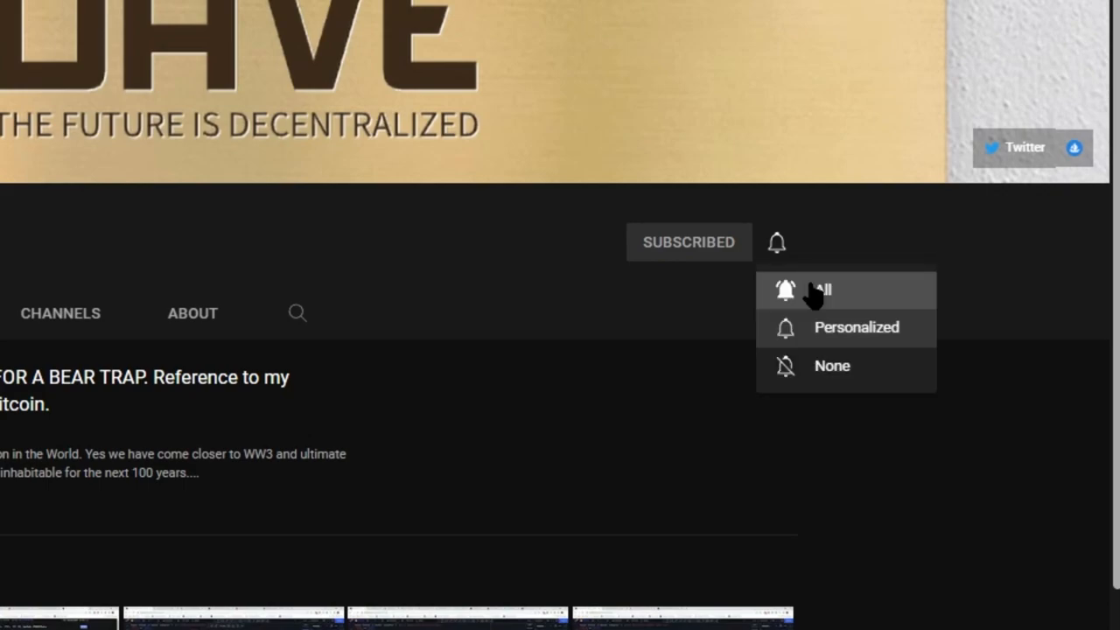
pyautogui.click(817, 290)
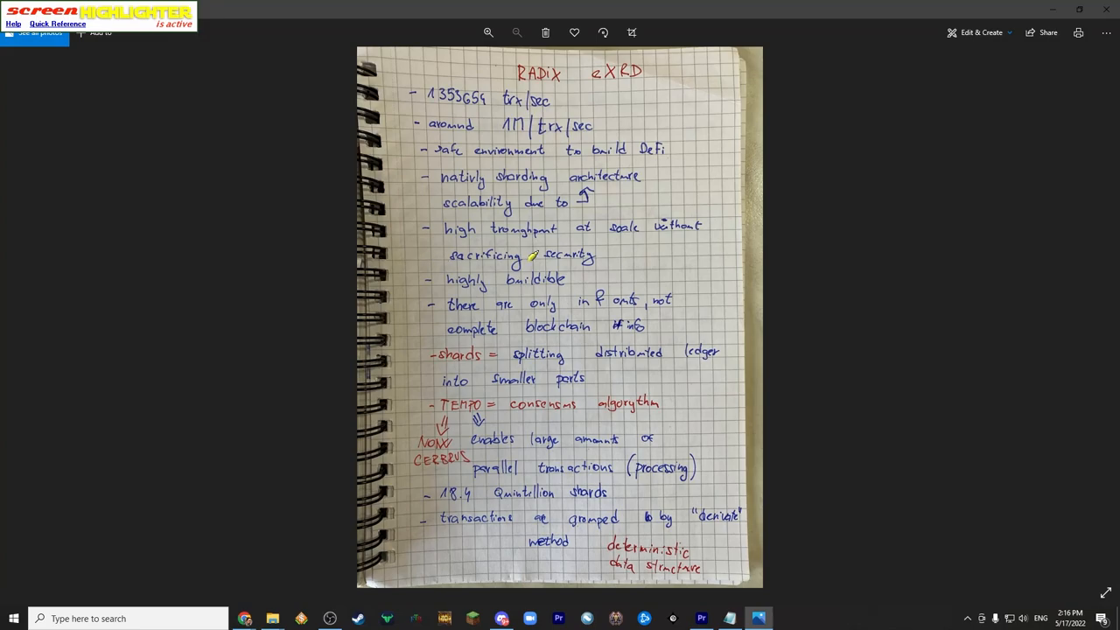
pyautogui.moveTo(606, 128)
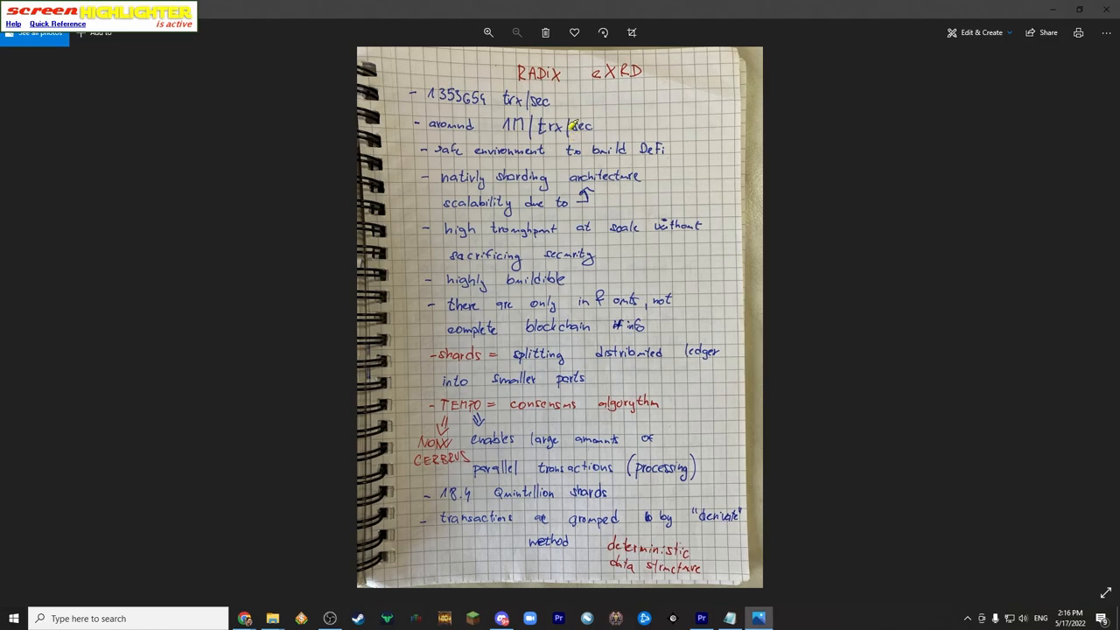
pyautogui.moveTo(615, 111)
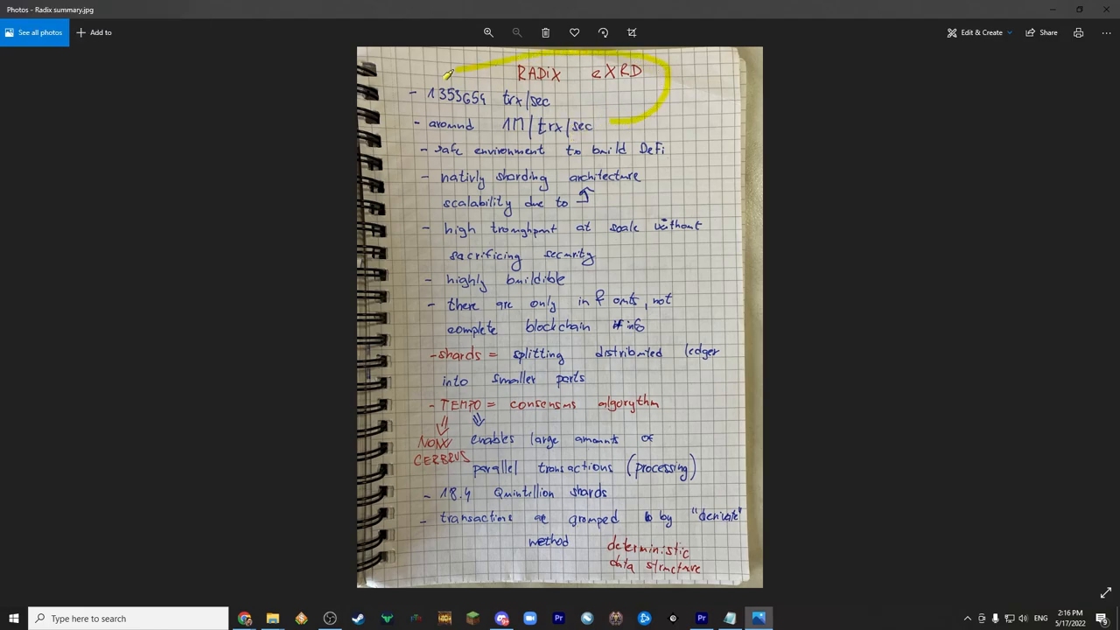
# Step: Draw a yellow highlight stroke over the RADIX eXRD title in Radix summary.jpg
pyautogui.moveTo(446, 74); pyautogui.dragTo(674, 88)
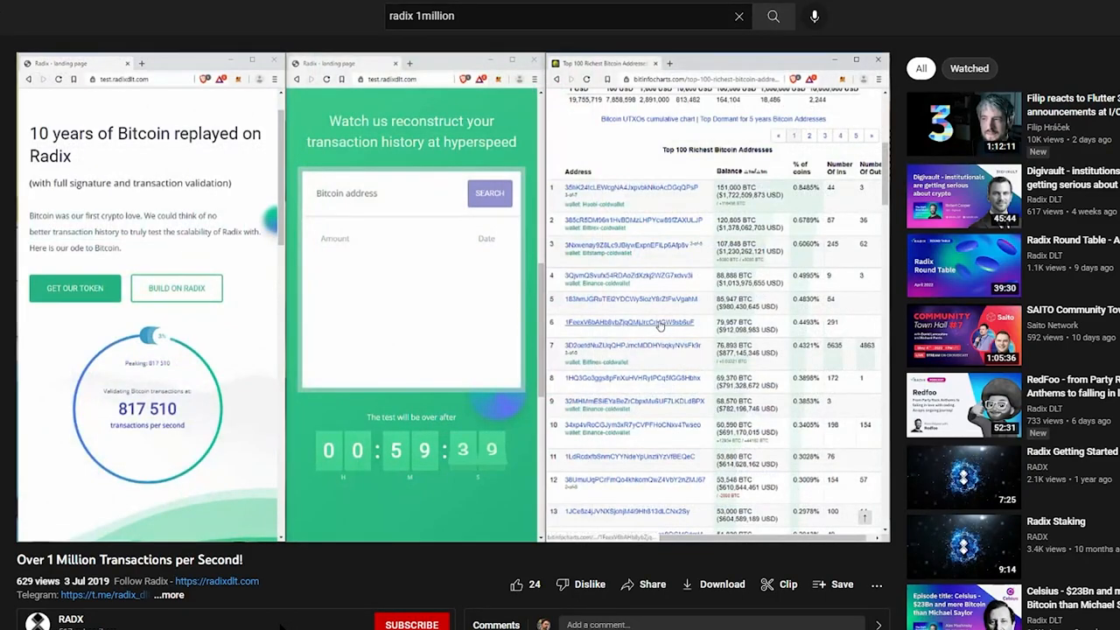
# Step: Play the 'Over 1 Million Transactions per Second!' video and enlarge the player
pyautogui.click(594, 322)
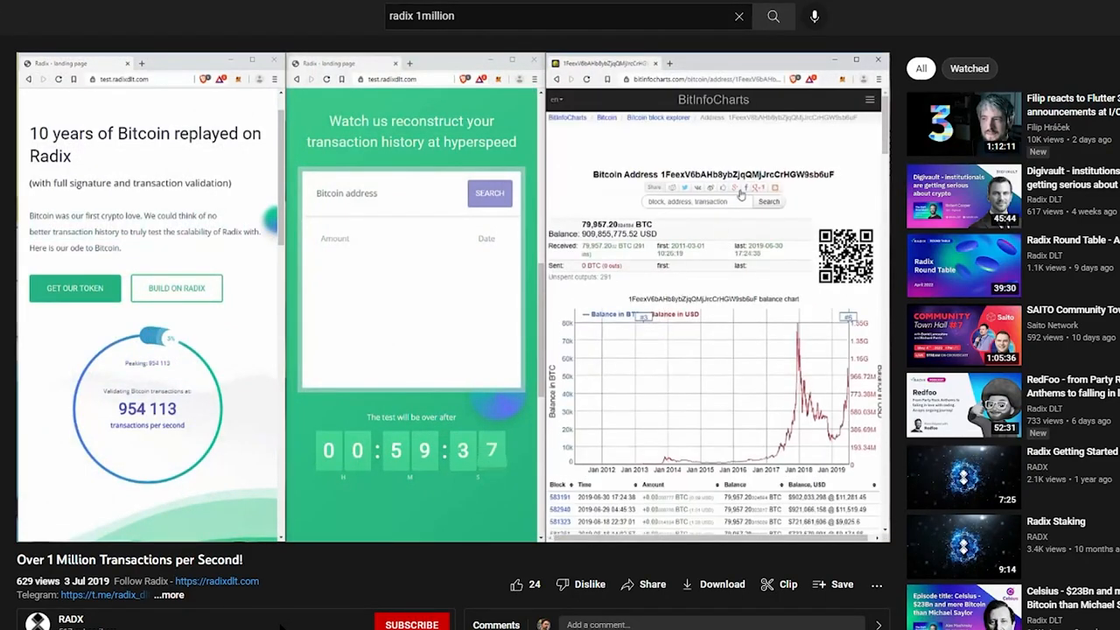
pyautogui.doubleClick(748, 174)
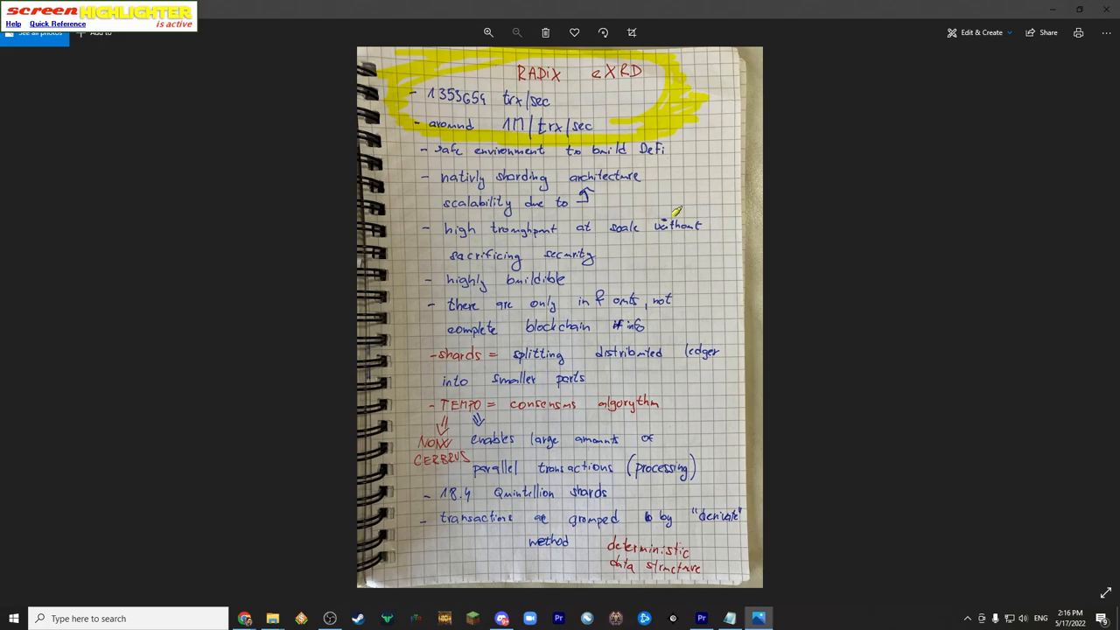
pyautogui.moveTo(427, 265)
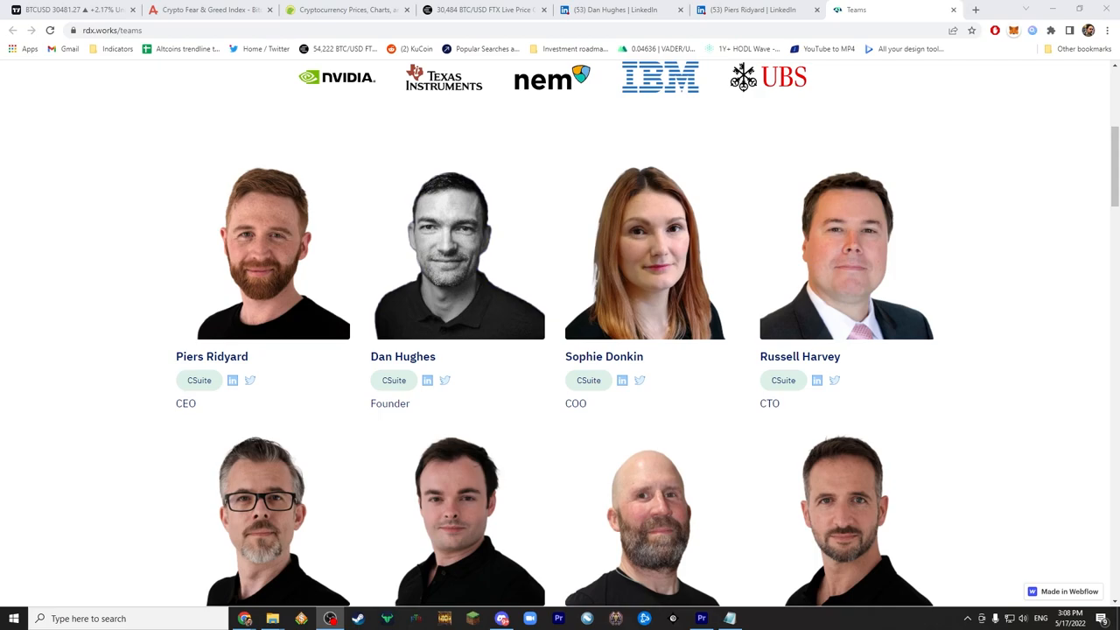
pyautogui.moveTo(315, 167)
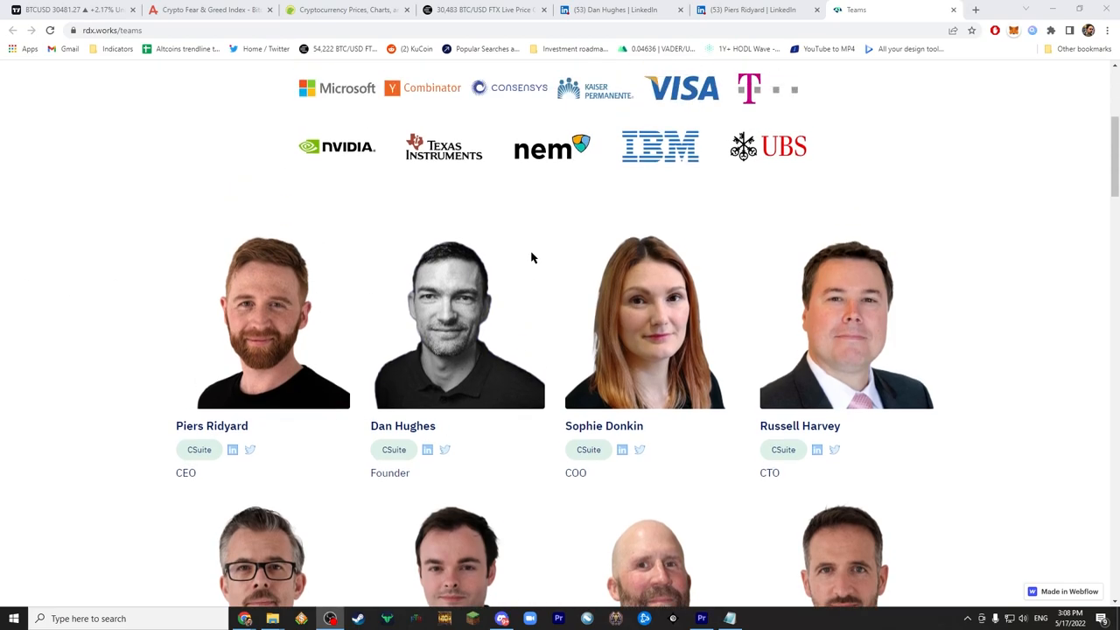
# Step: Scroll the rdx.works/teams page and open the CEO's LinkedIn profile
pyautogui.scroll(-3)
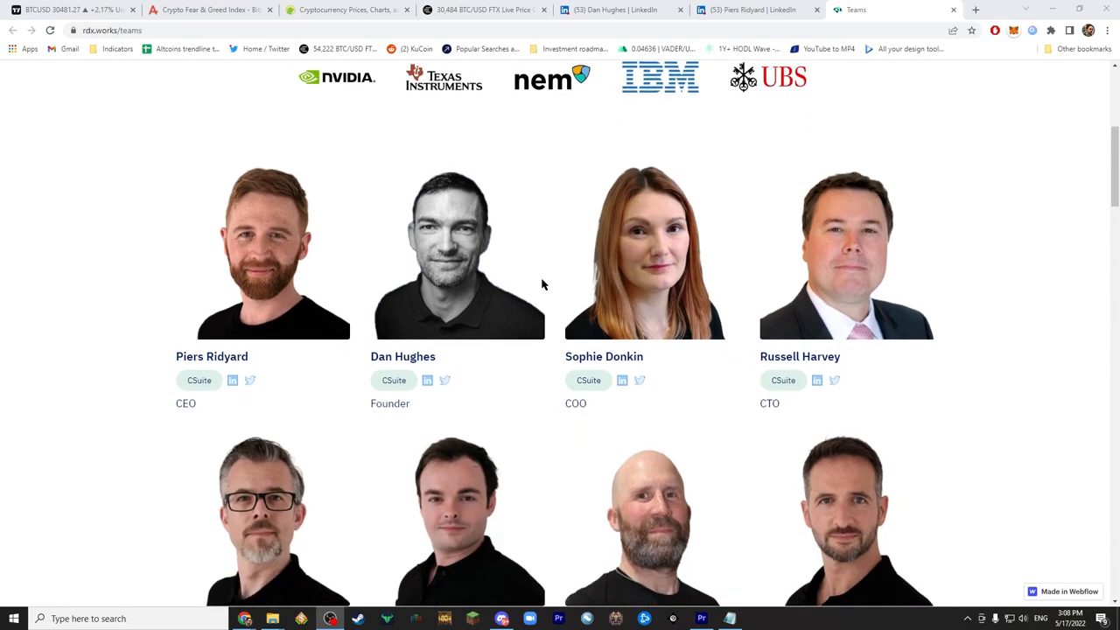
pyautogui.click(757, 10)
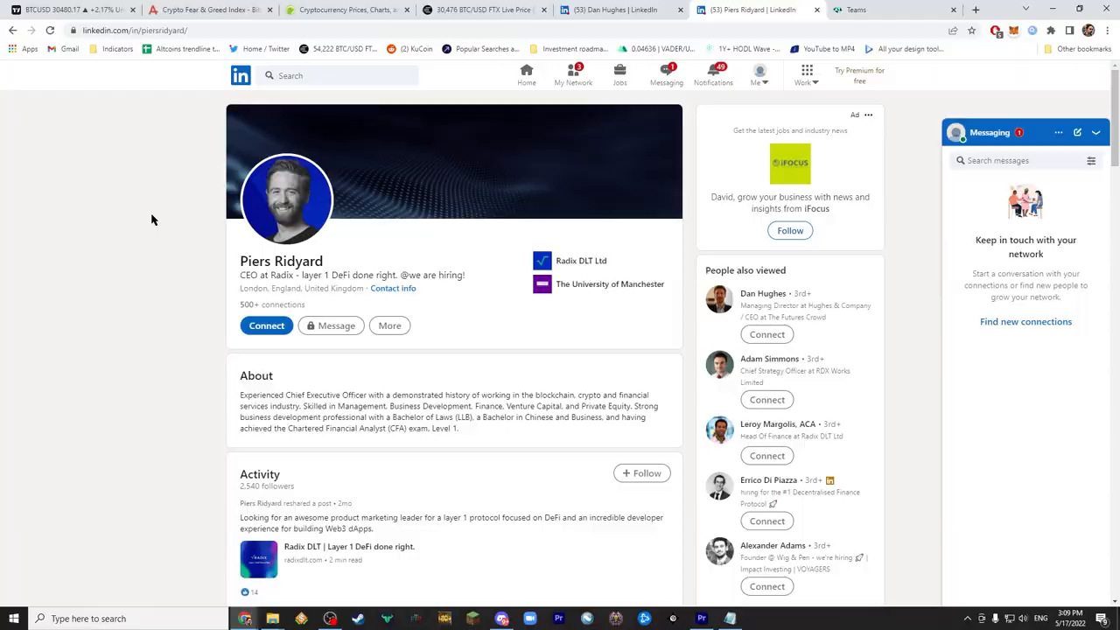
# Step: Scroll to the Experience section and expand 'Show all 10 experiences'
pyautogui.scroll(-3)
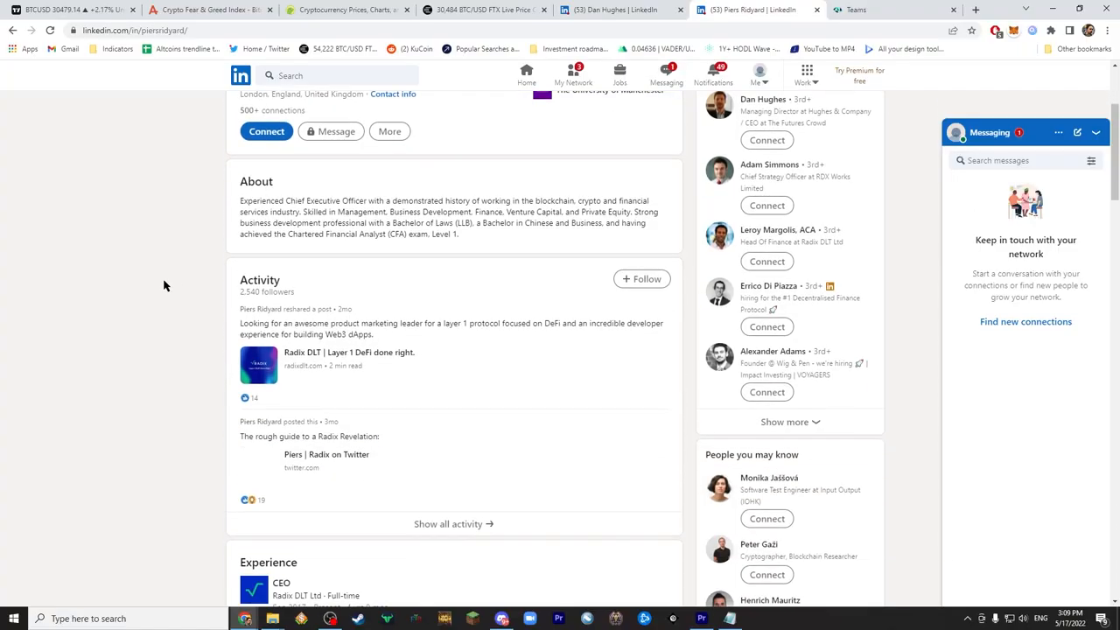
pyautogui.scroll(-3)
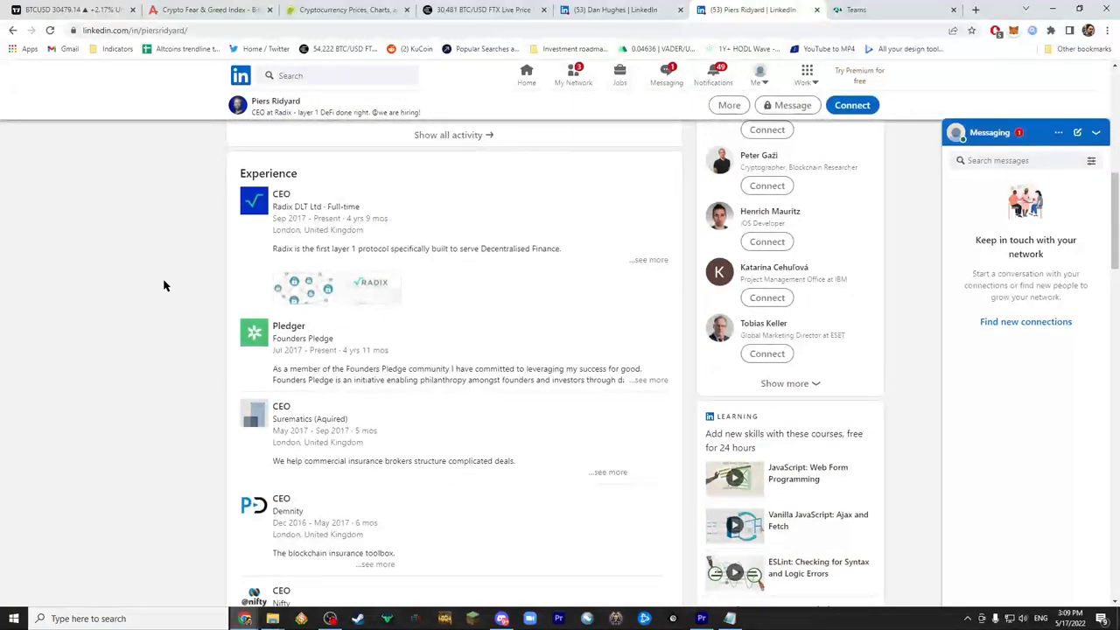
pyautogui.scroll(-3)
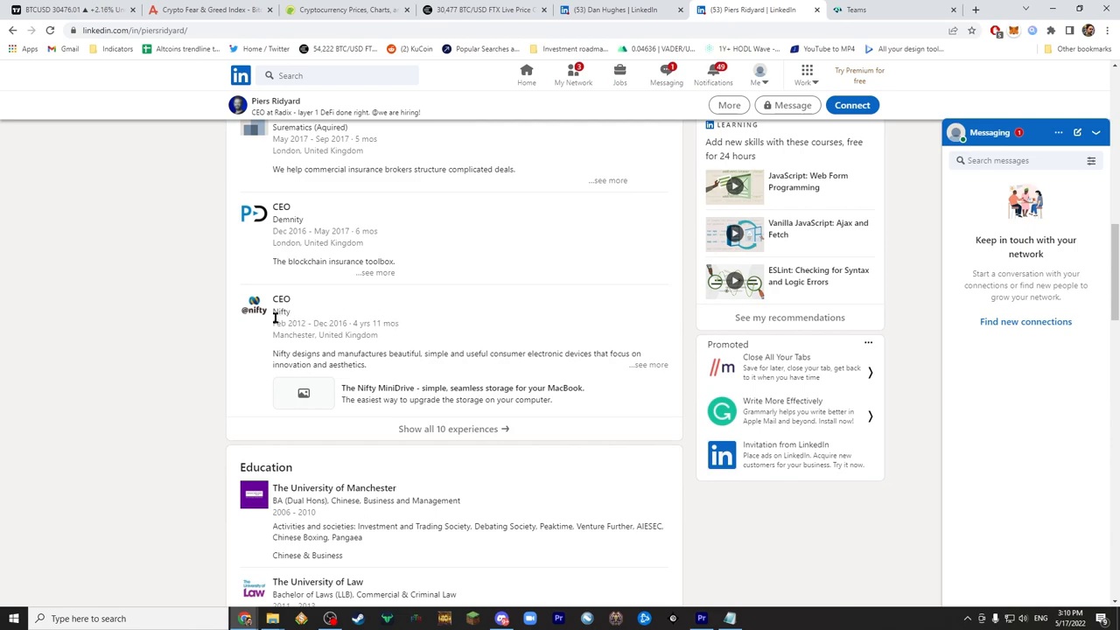
pyautogui.moveTo(275, 311)
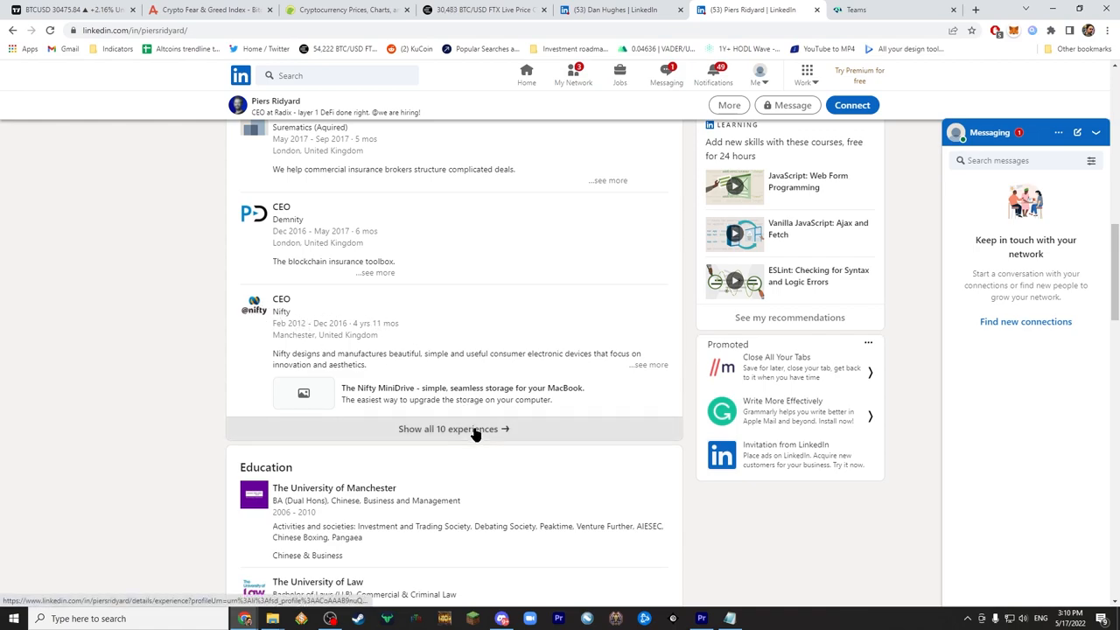
pyautogui.click(454, 429)
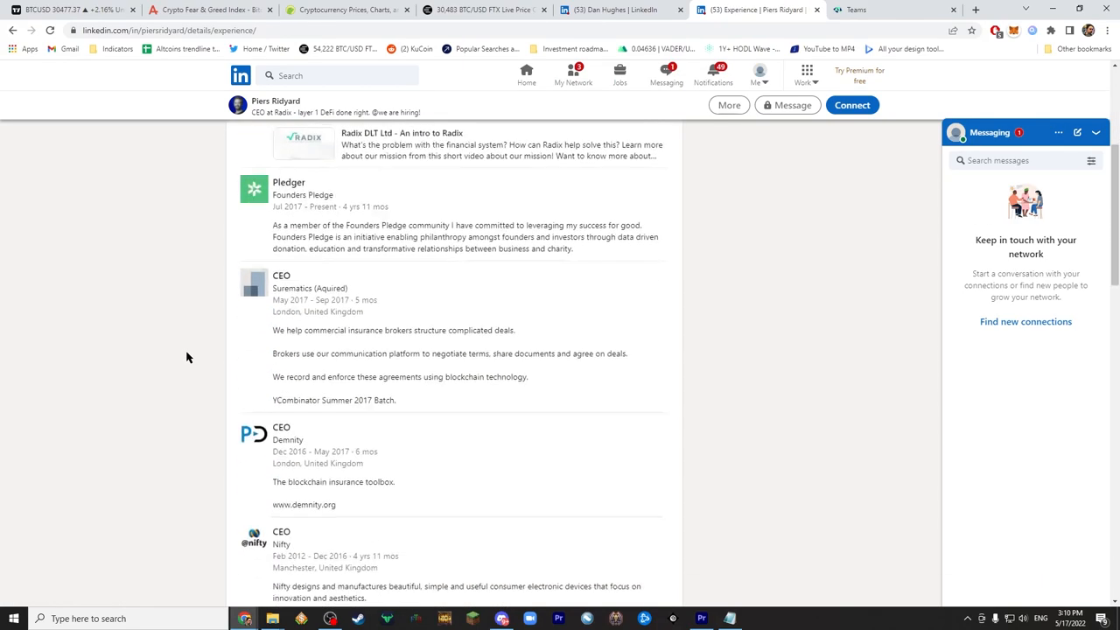
pyautogui.scroll(-3)
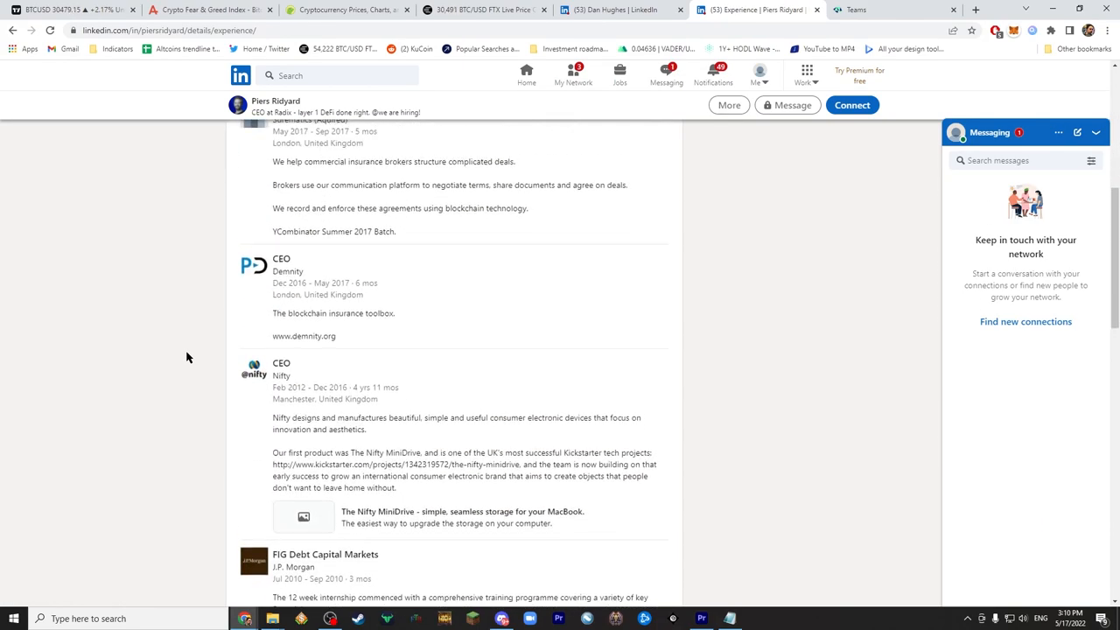
pyautogui.scroll(-3)
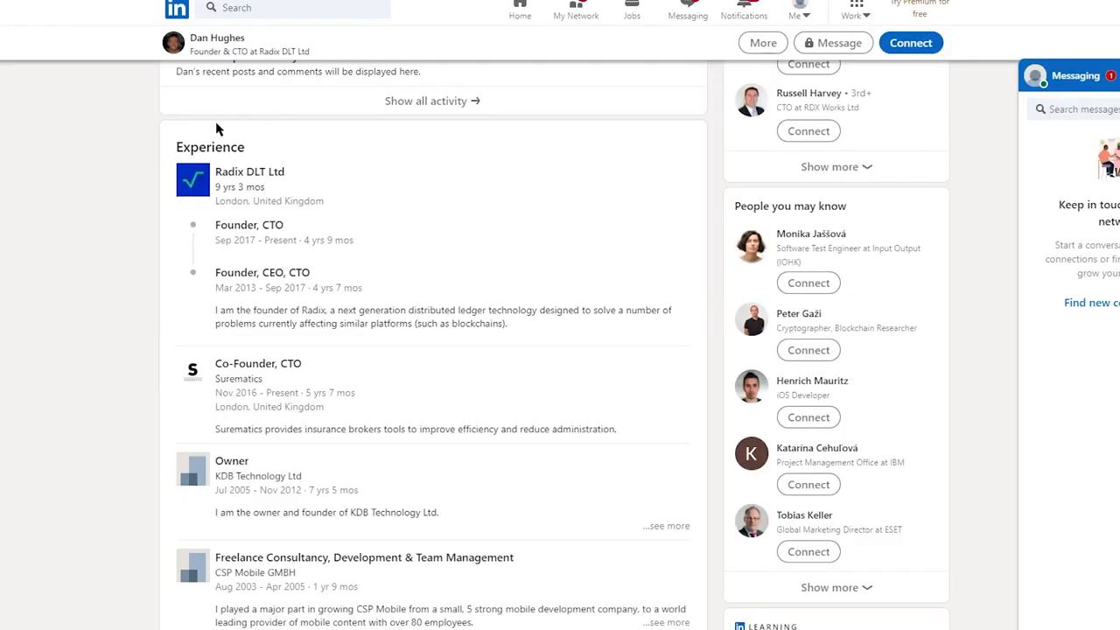
pyautogui.moveTo(317, 199)
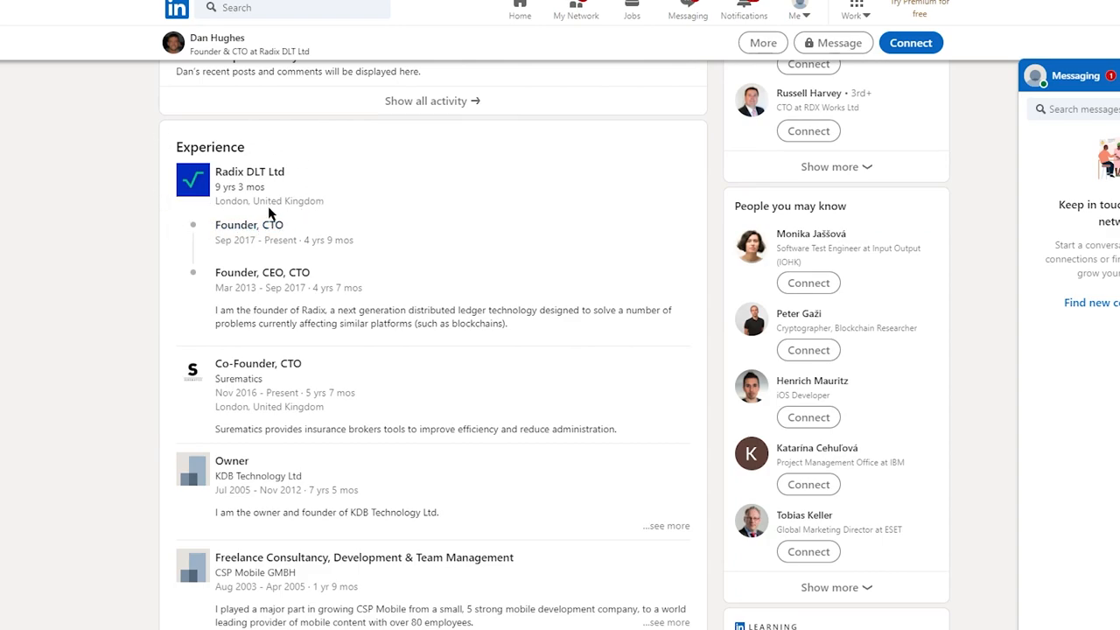
pyautogui.moveTo(143, 220)
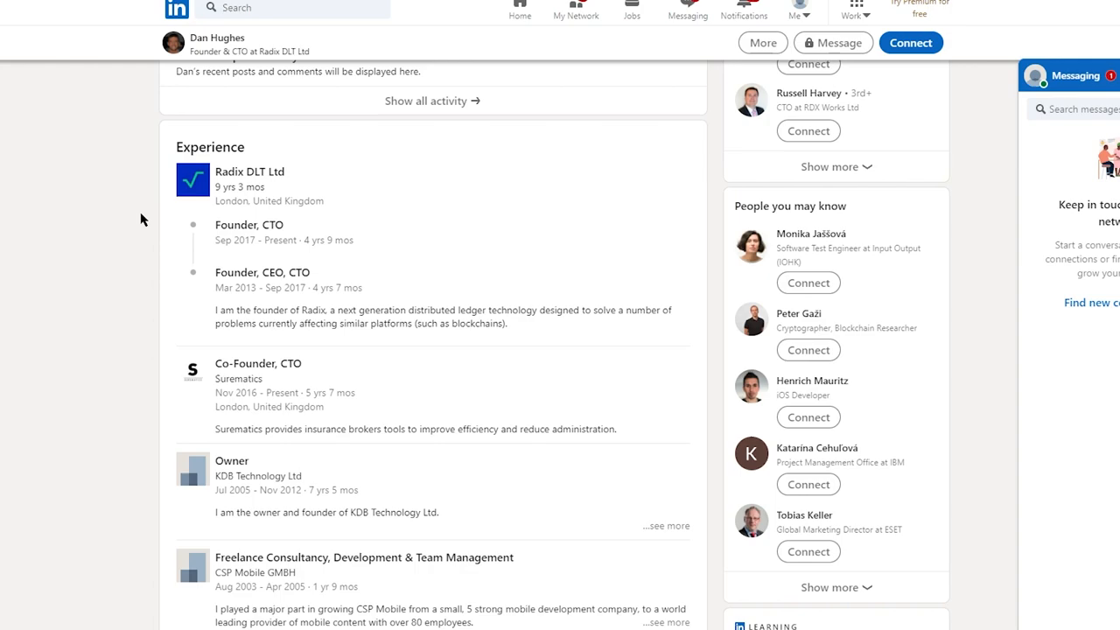
pyautogui.moveTo(179, 243)
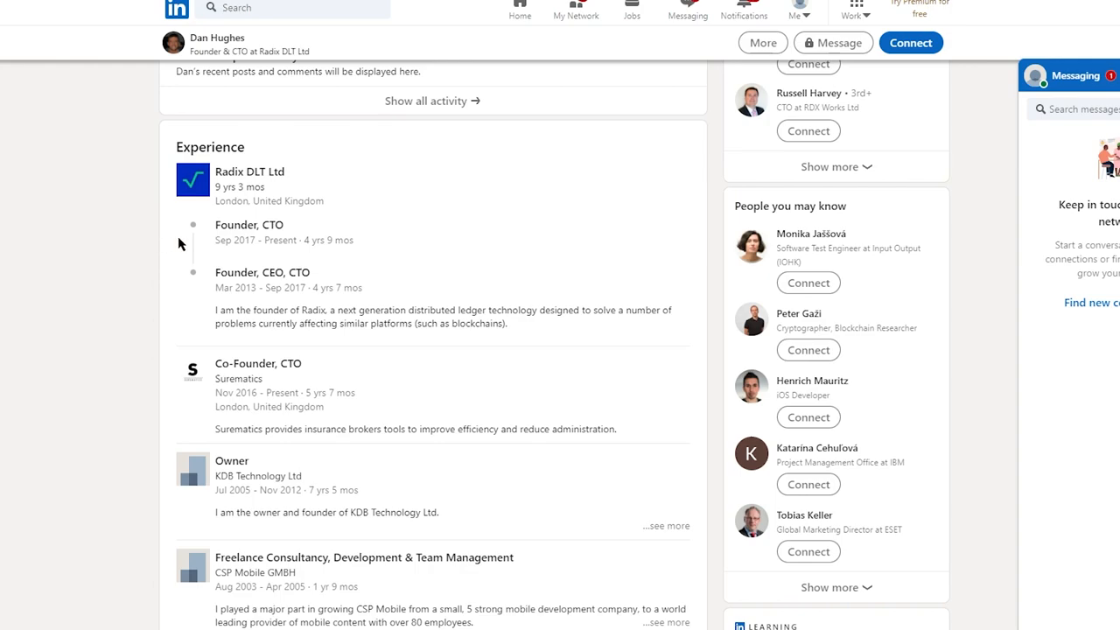
pyautogui.moveTo(229, 216)
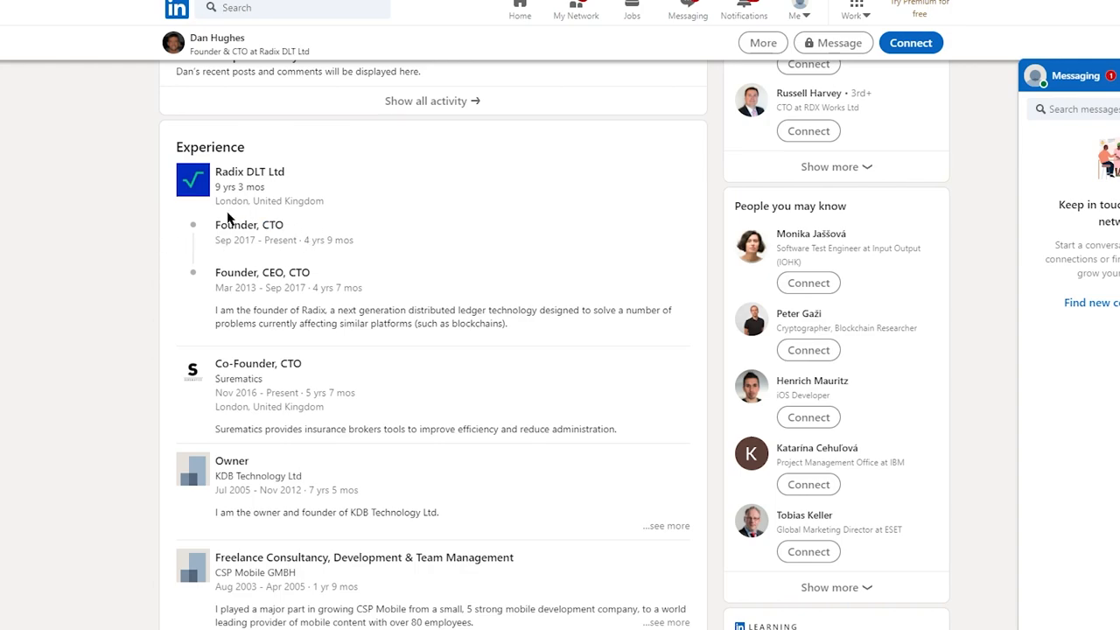
pyautogui.scroll(-3)
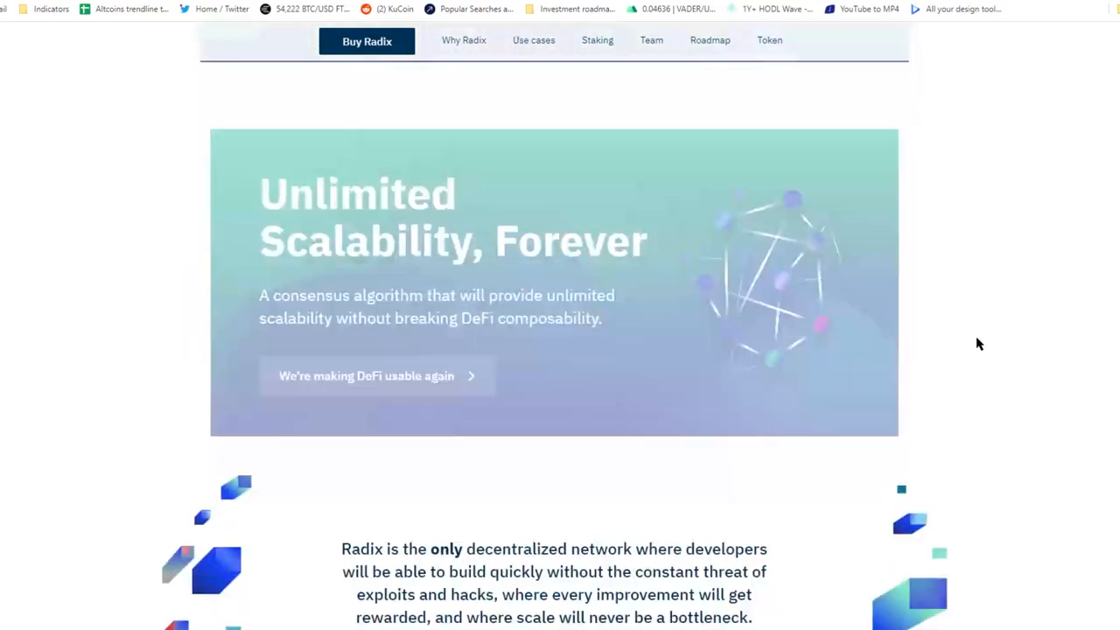
pyautogui.scroll(-3)
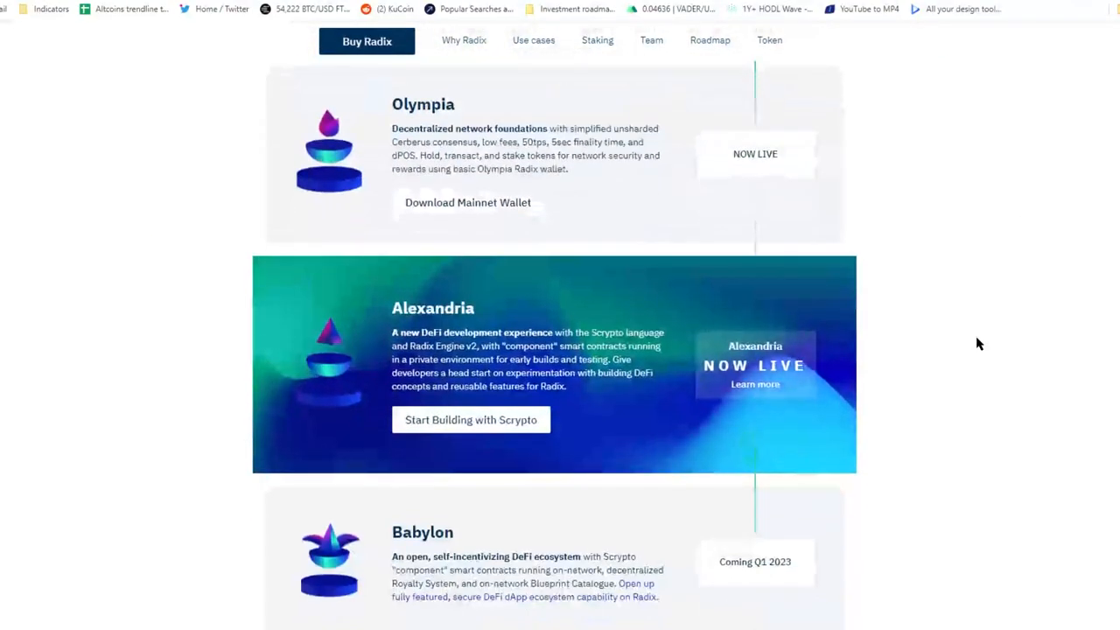
pyautogui.scroll(-3)
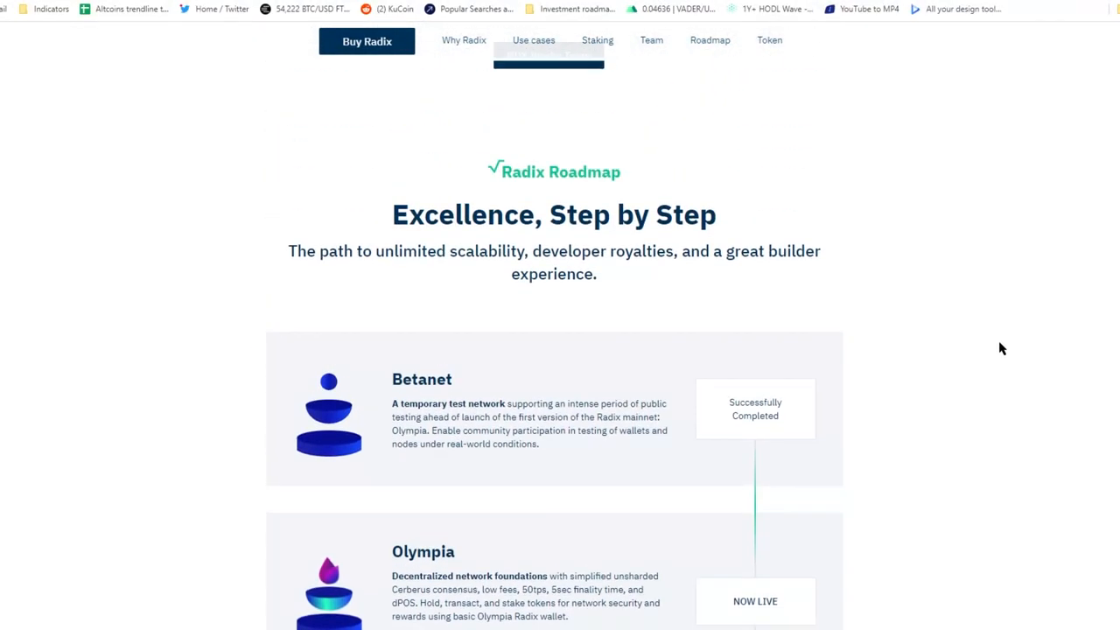
pyautogui.scroll(-3)
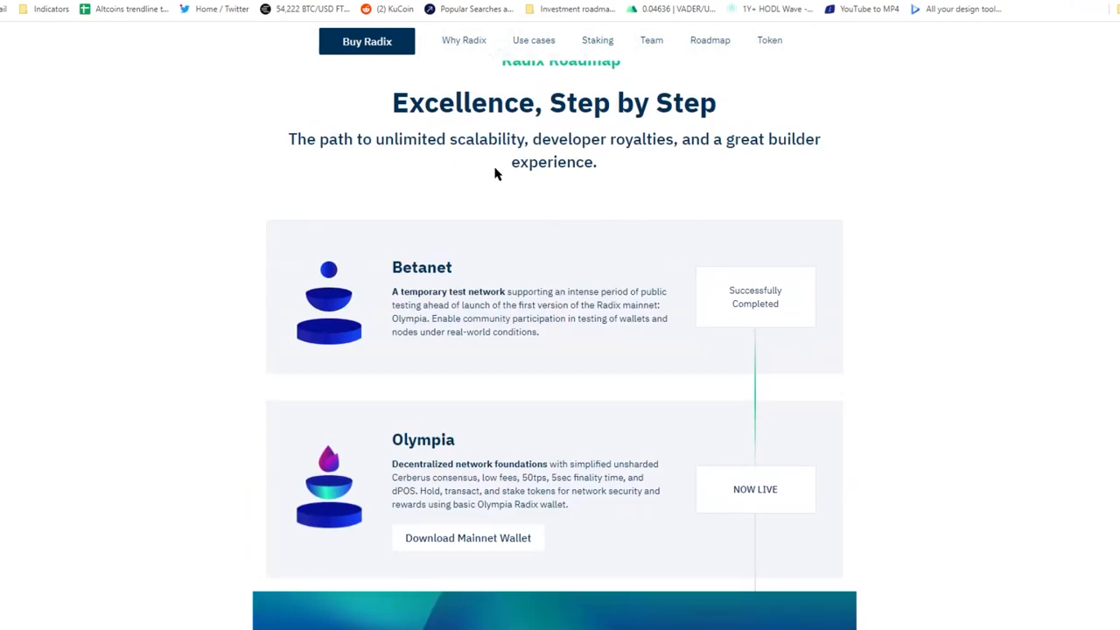
pyautogui.scroll(-3)
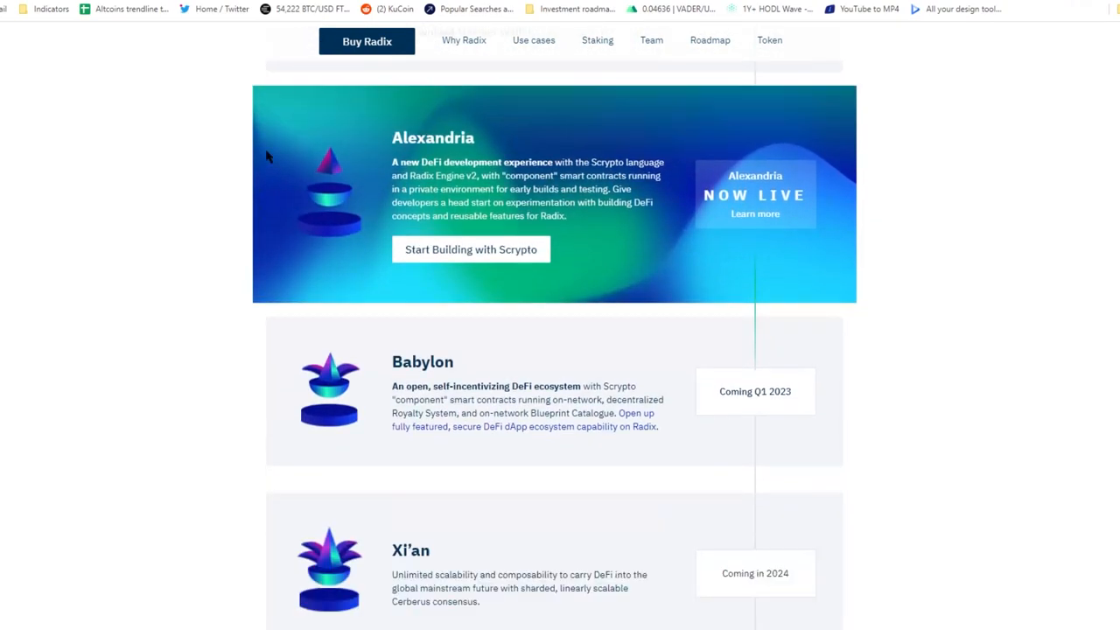
pyautogui.scroll(-3)
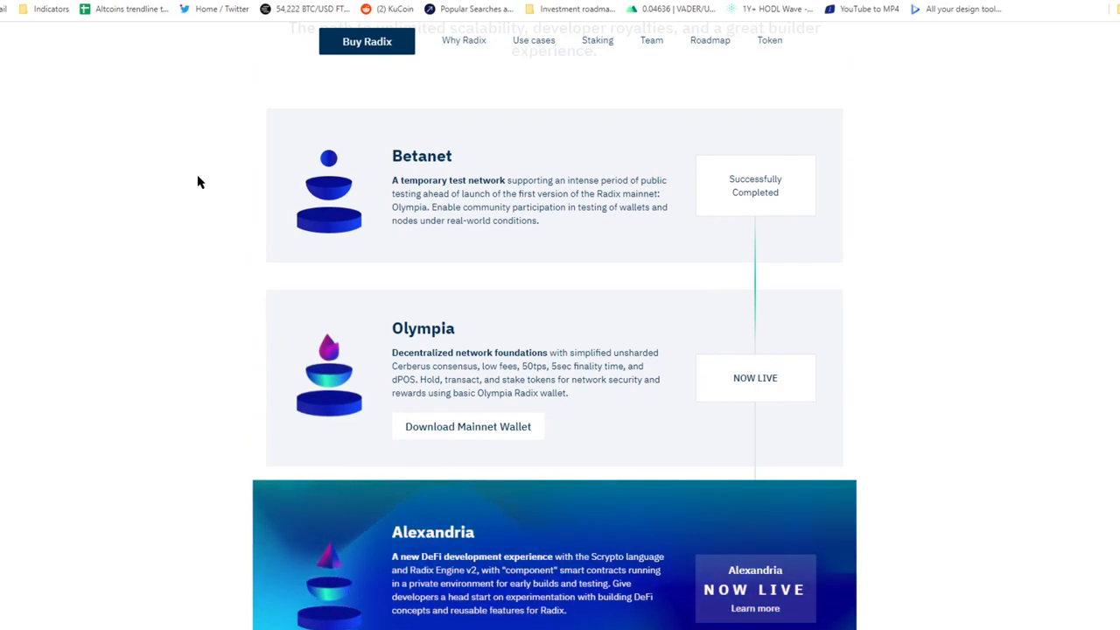
pyautogui.scroll(-3)
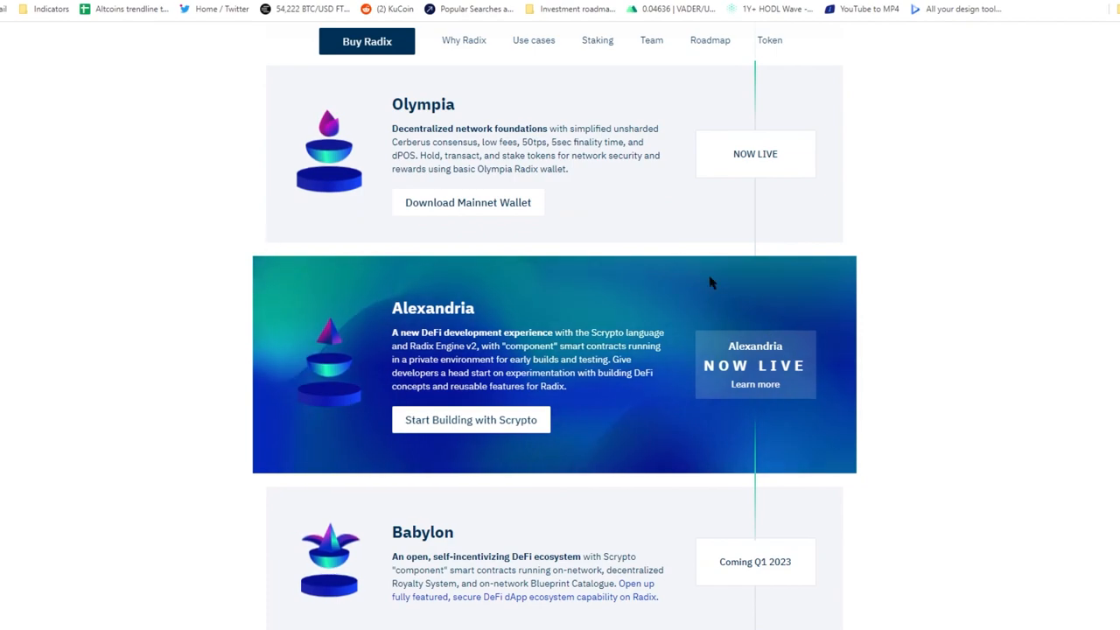
pyautogui.scroll(-3)
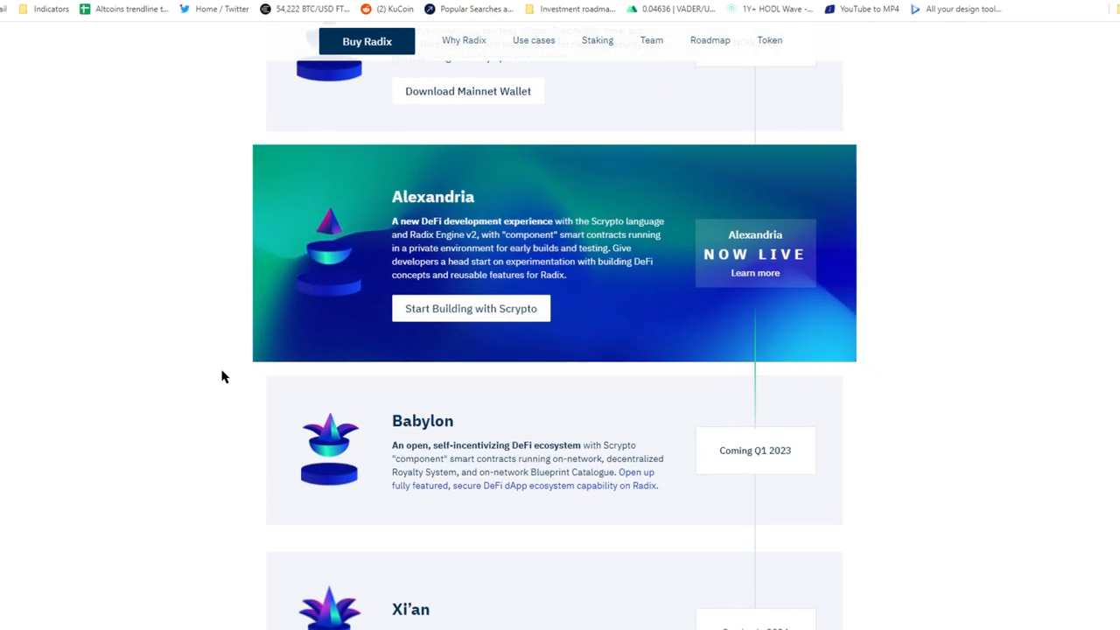
pyautogui.scroll(-3)
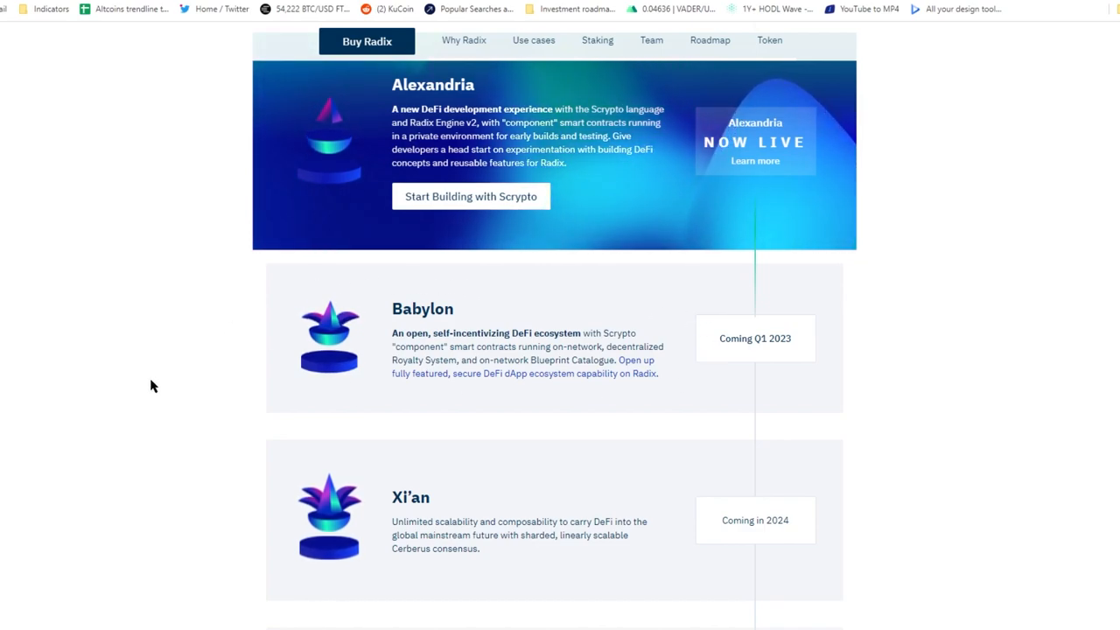
pyautogui.moveTo(960, 380)
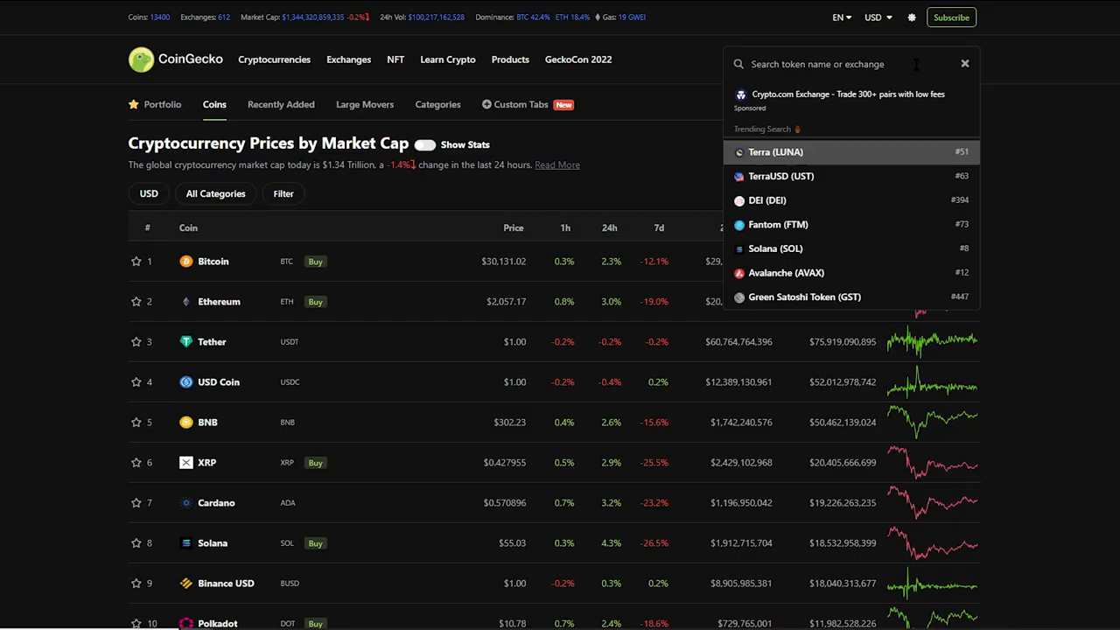
# Step: Search CoinGecko for 'xrd' and 'exrd', opening the Radix and e-Radix listings
pyautogui.write('xrd')
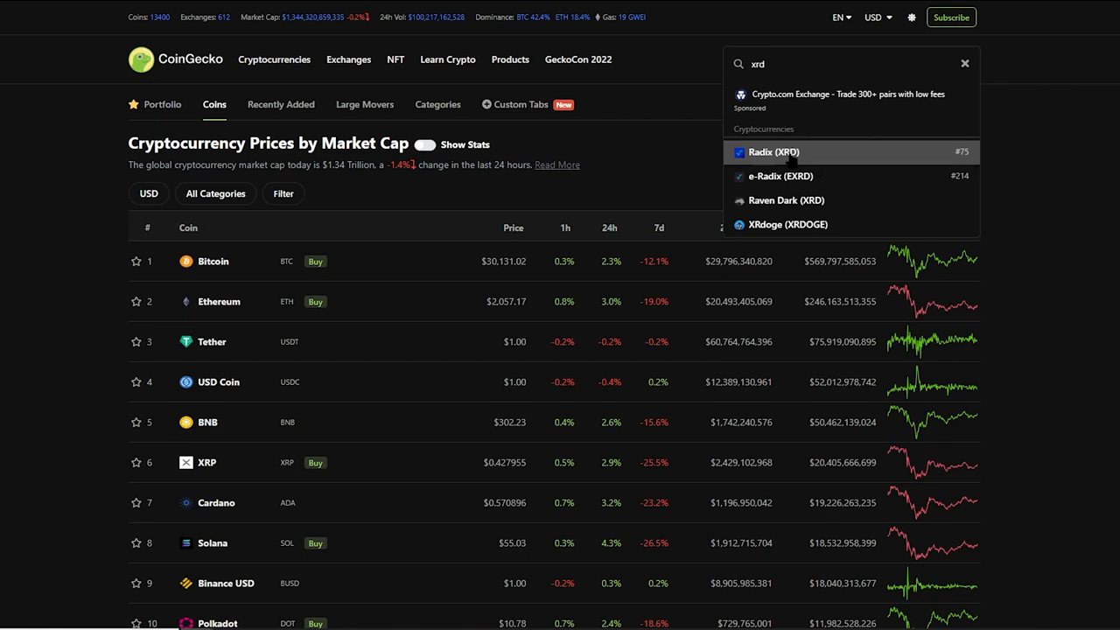
pyautogui.click(774, 151)
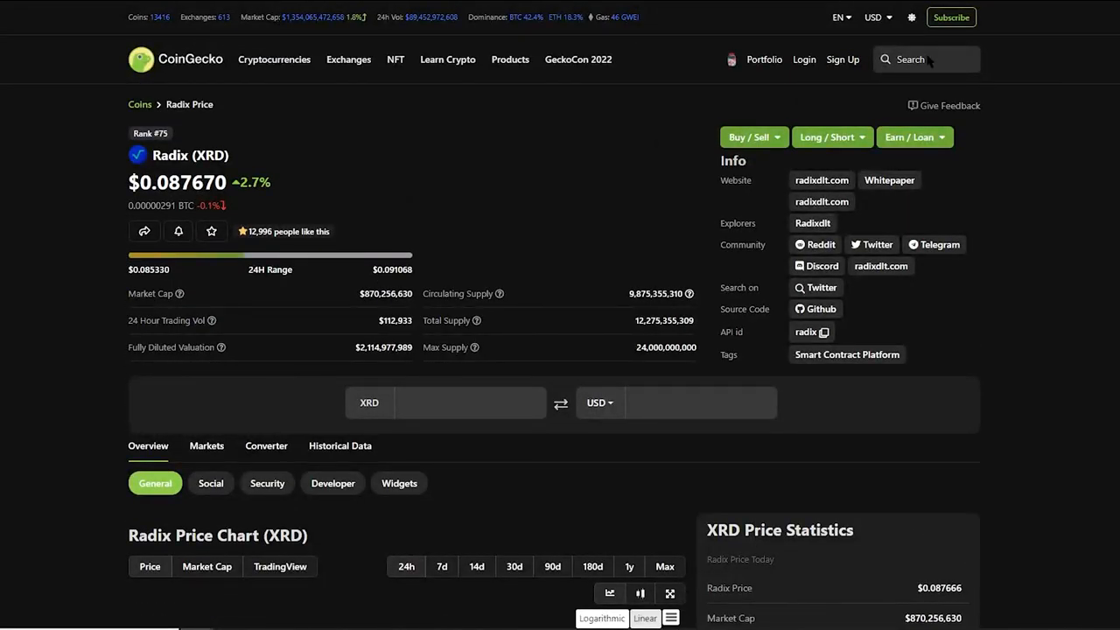
pyautogui.click(918, 58)
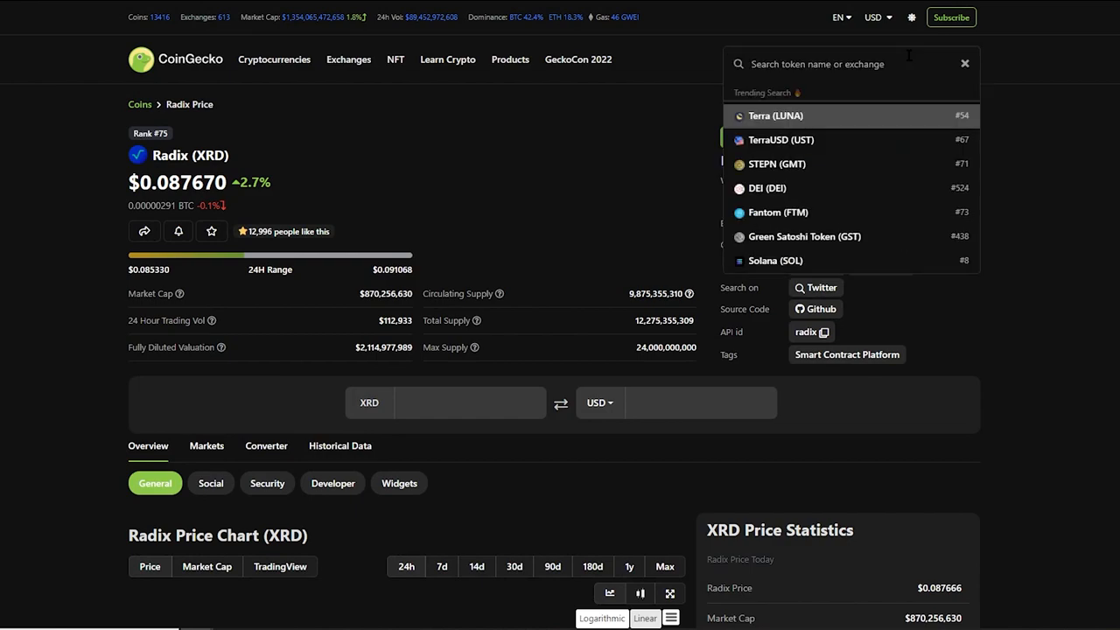
pyautogui.write('exrd')
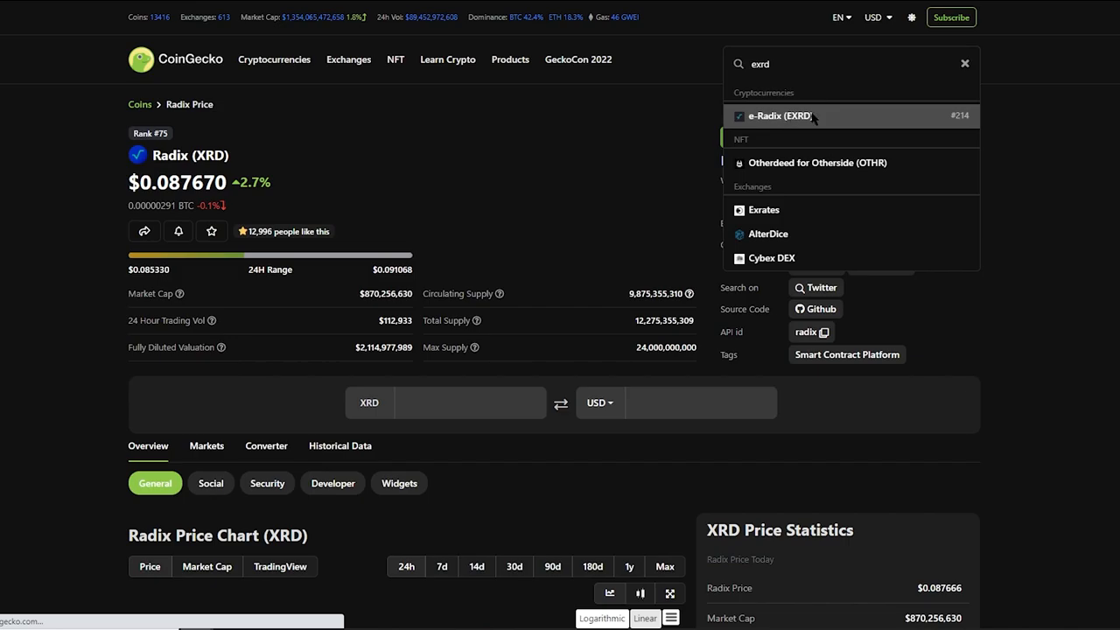
pyautogui.click(965, 63)
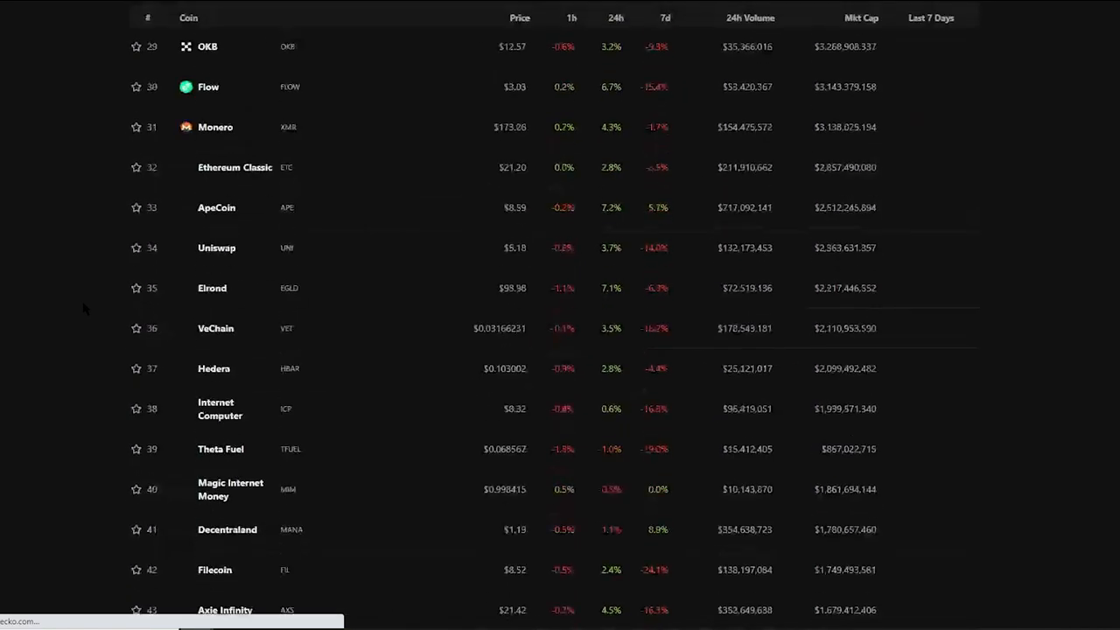
pyautogui.scroll(-3)
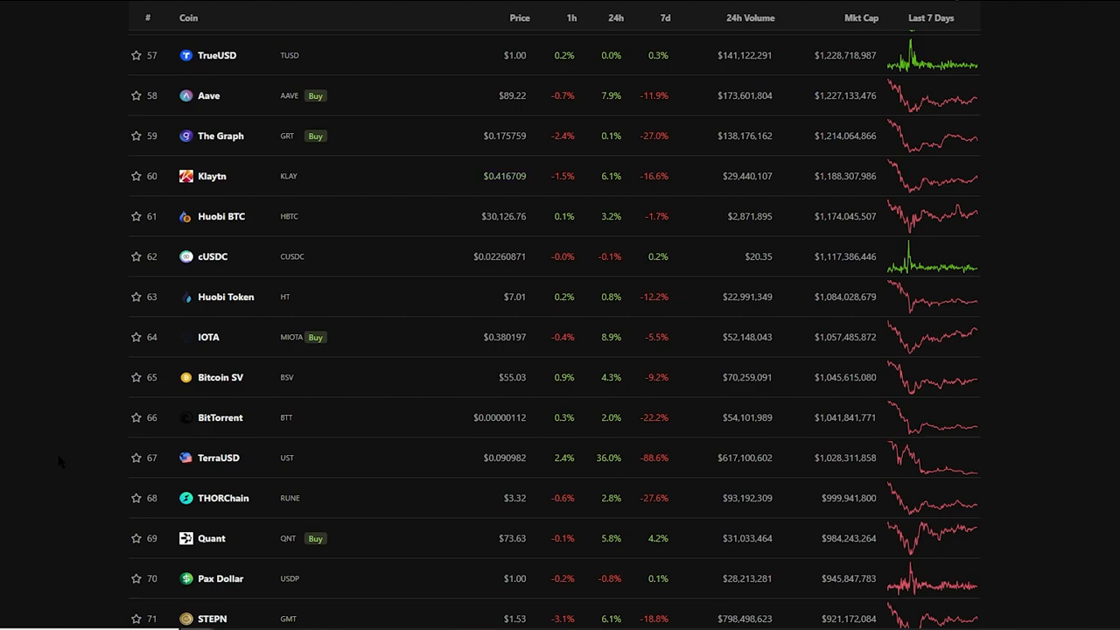
pyautogui.moveTo(1085, 183)
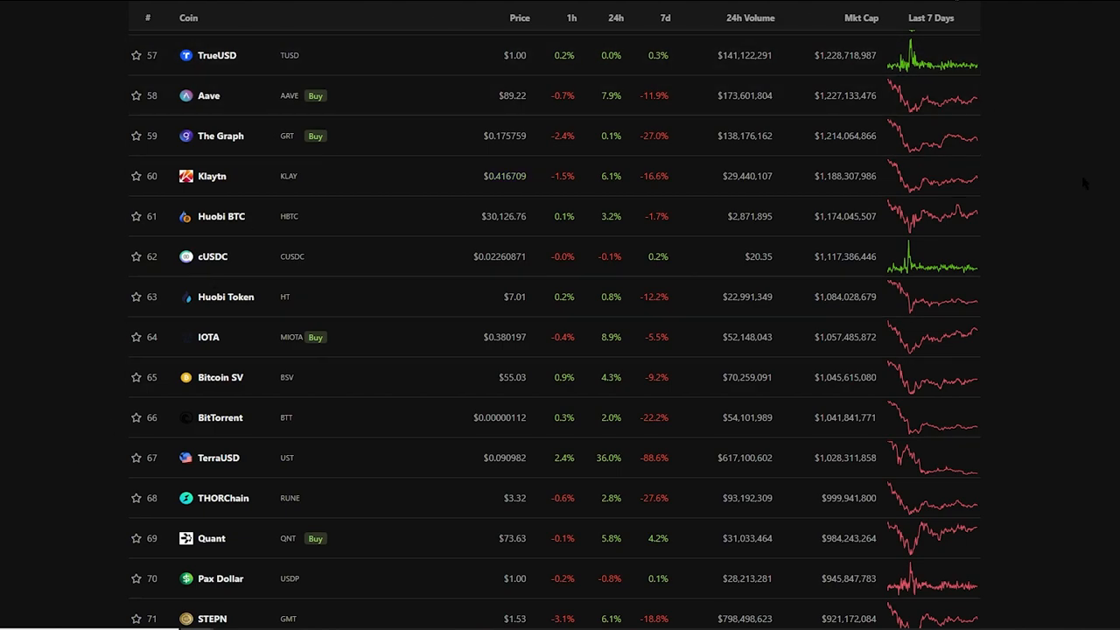
pyautogui.moveTo(1088, 188)
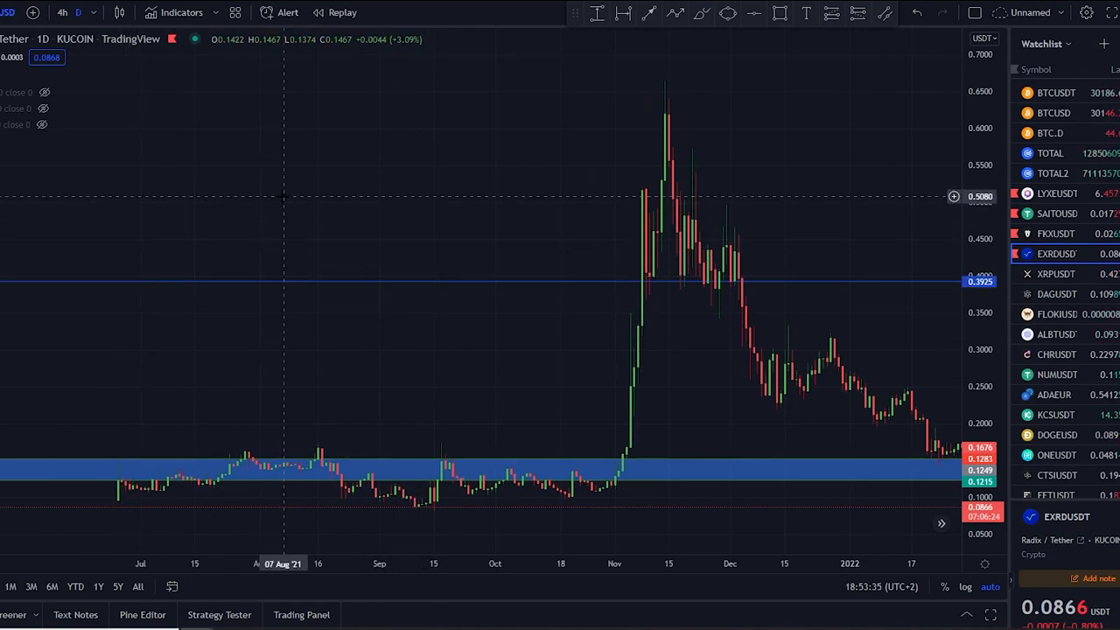
pyautogui.moveTo(145, 226)
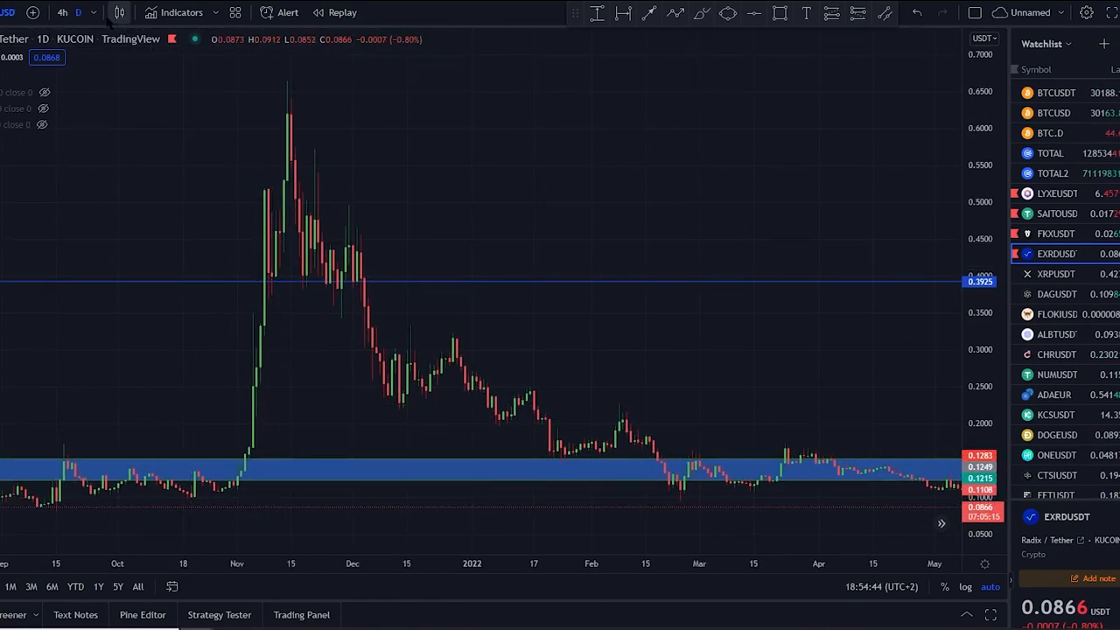
pyautogui.click(78, 13)
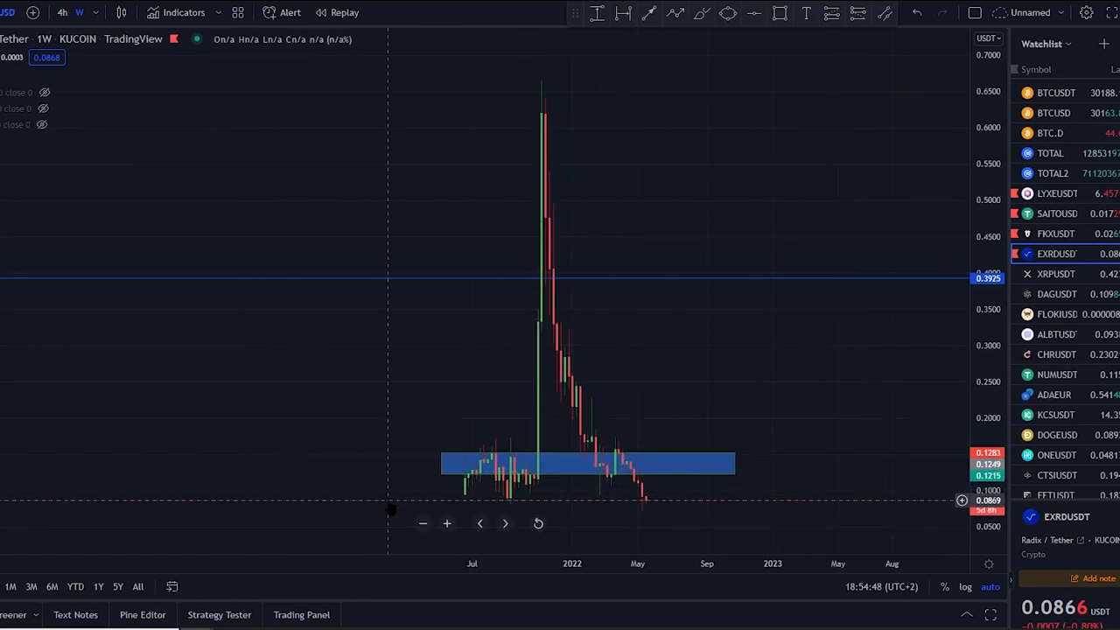
pyautogui.click(79, 12)
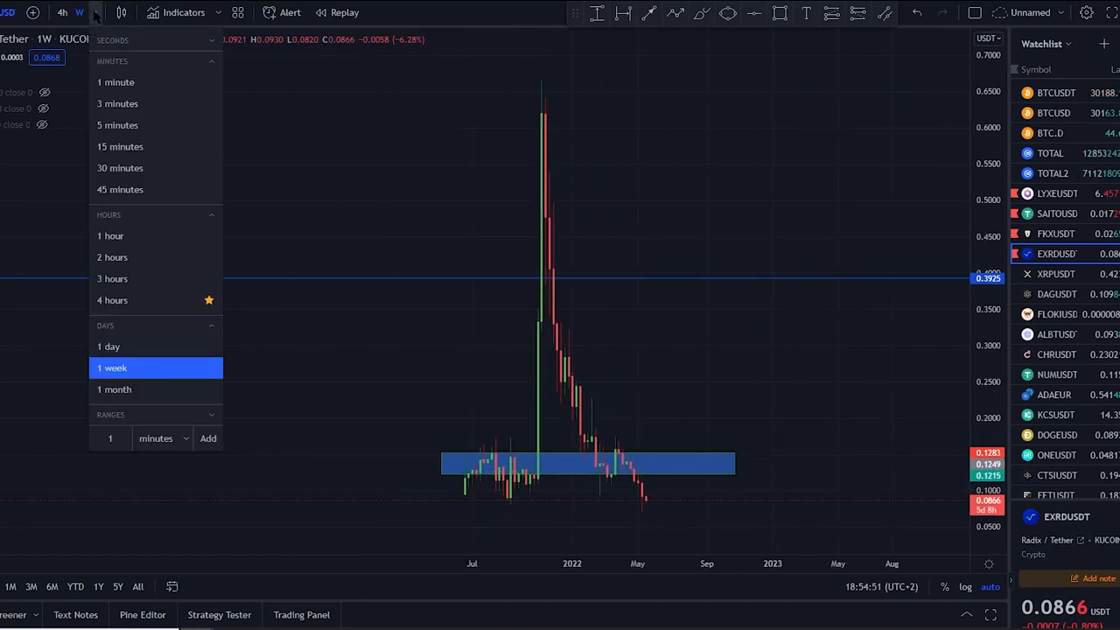
pyautogui.click(108, 347)
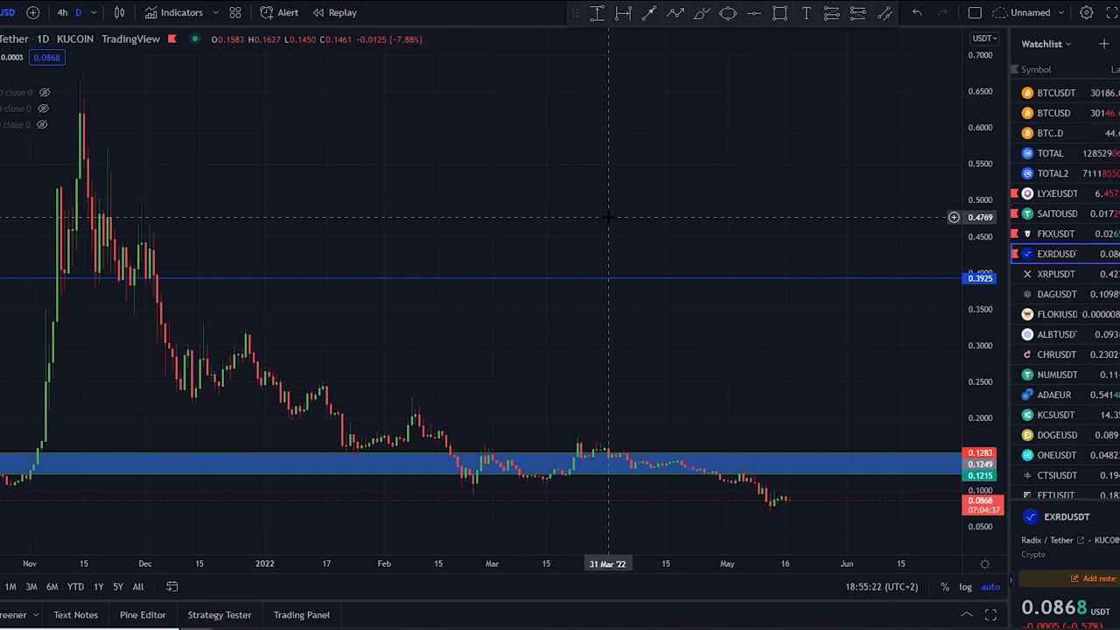
pyautogui.moveTo(689, 223)
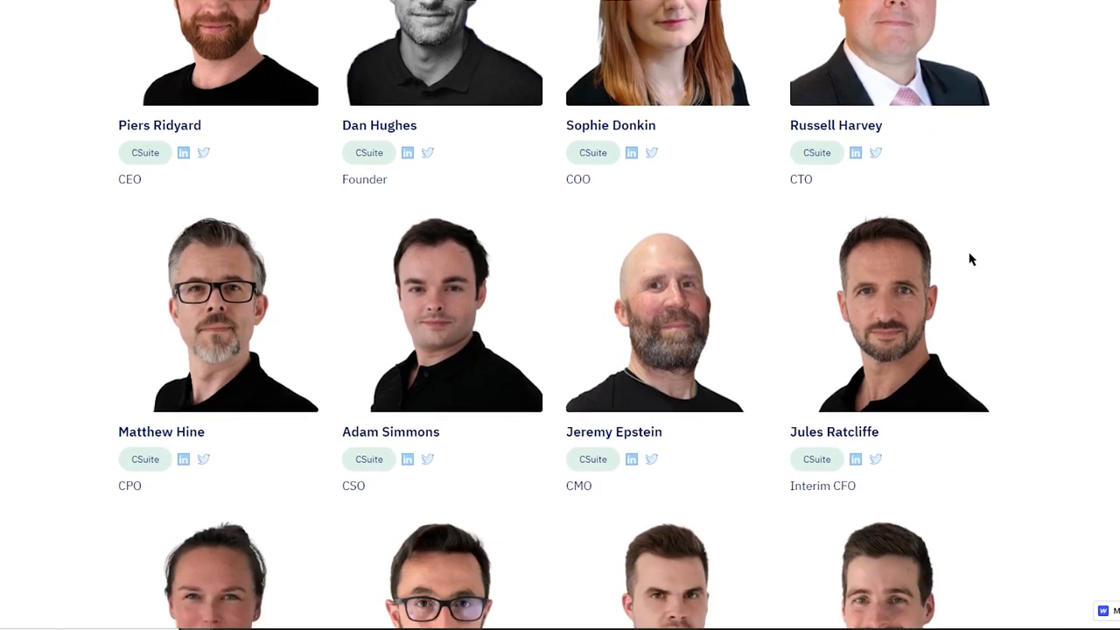
pyautogui.scroll(-3)
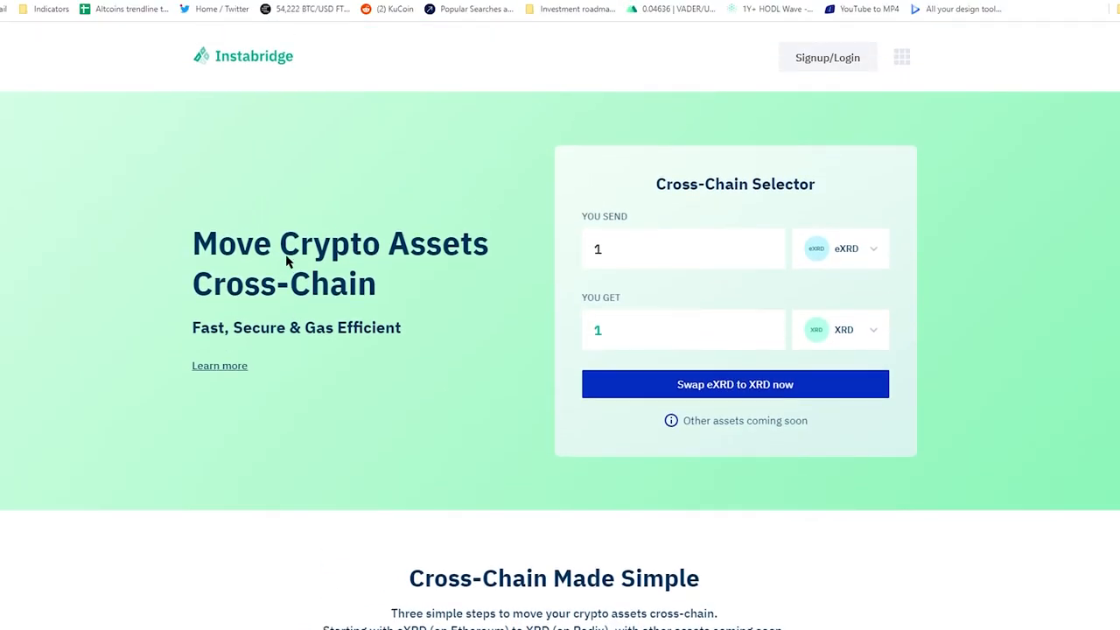
pyautogui.scroll(-3)
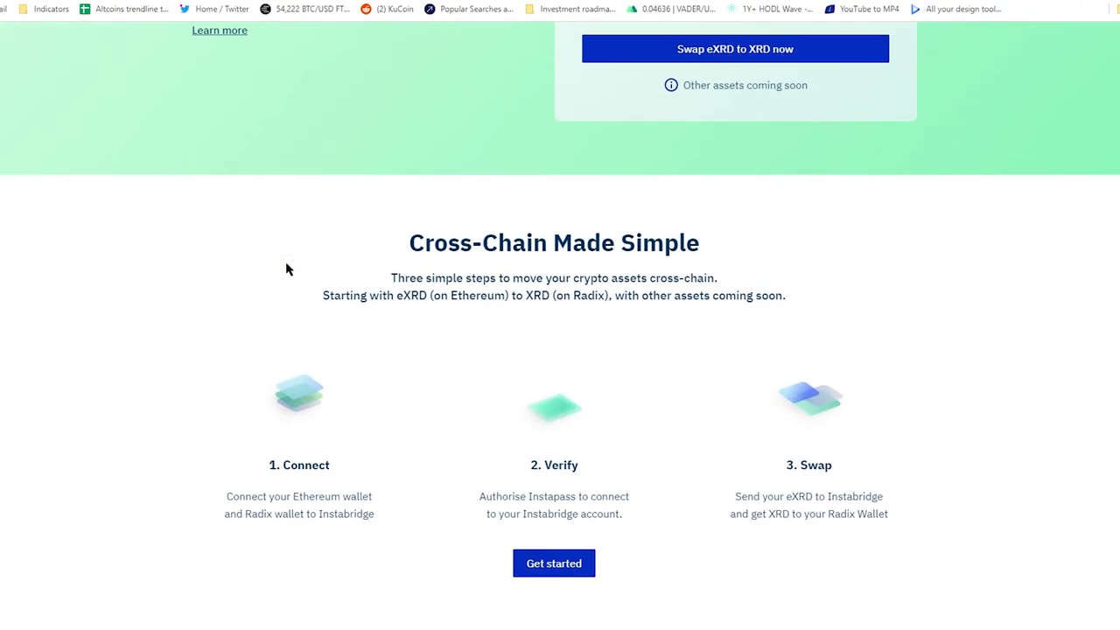
pyautogui.scroll(-3)
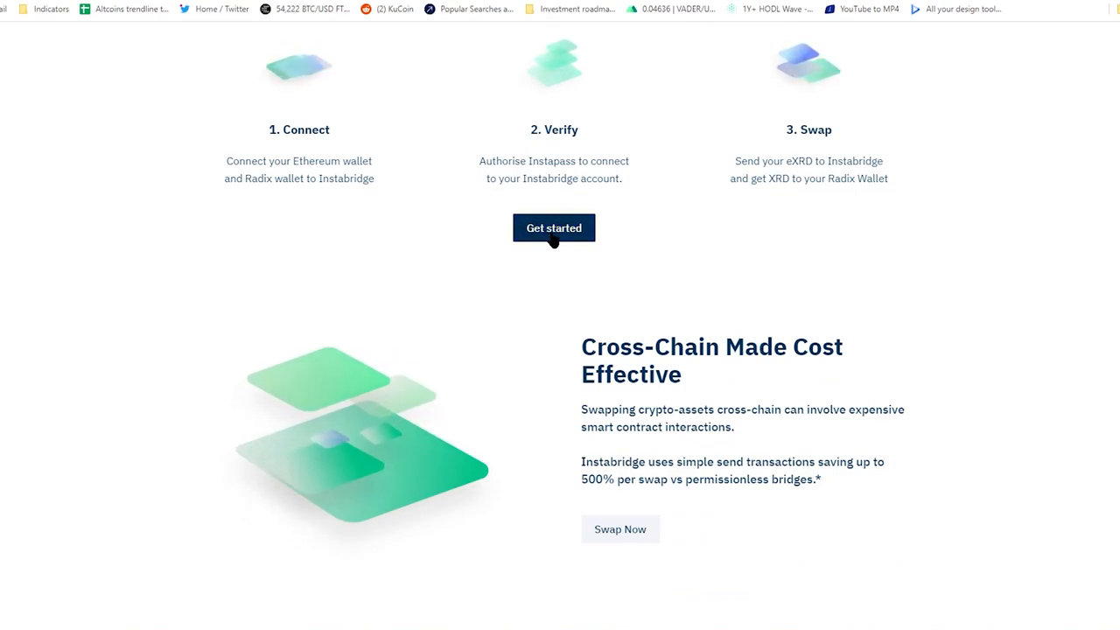
pyautogui.scroll(-3)
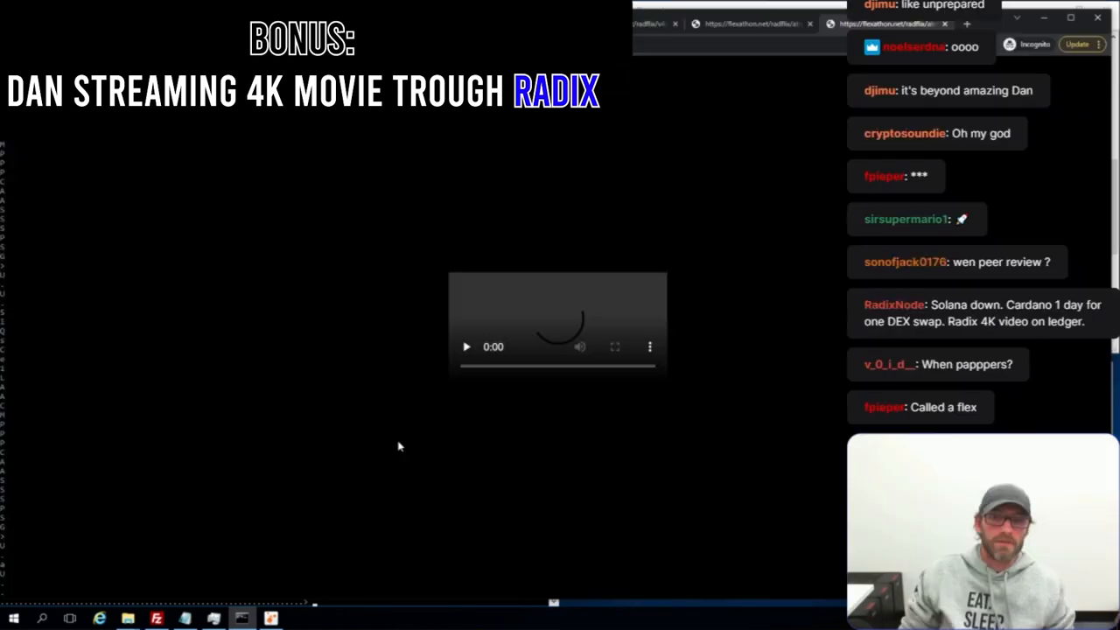
# Step: Start the 9:10 video in the embedded player
pyautogui.click(465, 346)
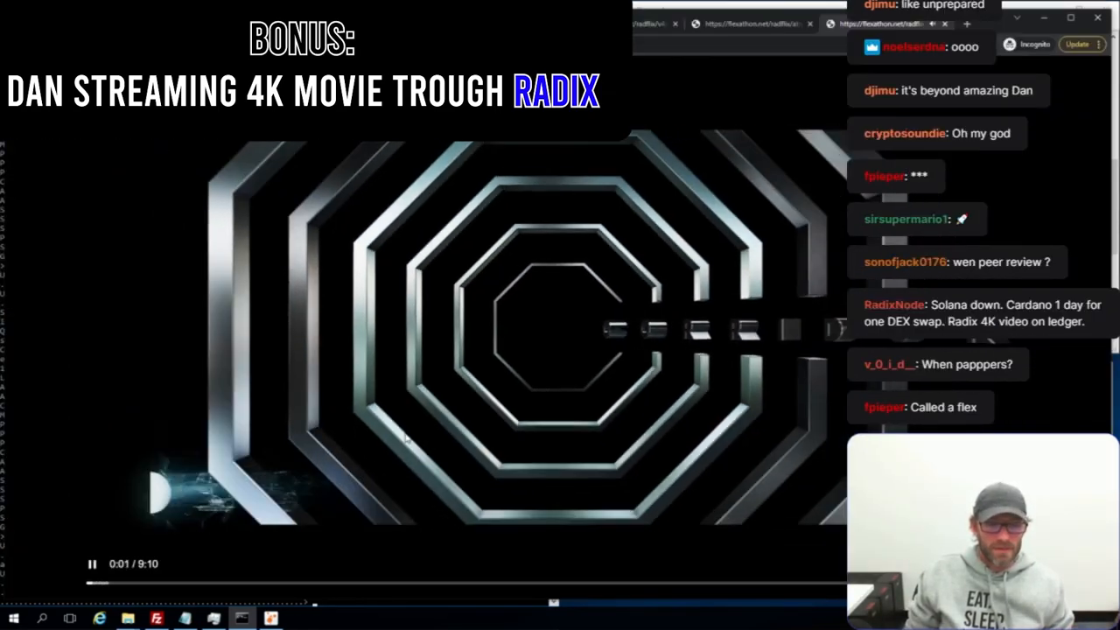